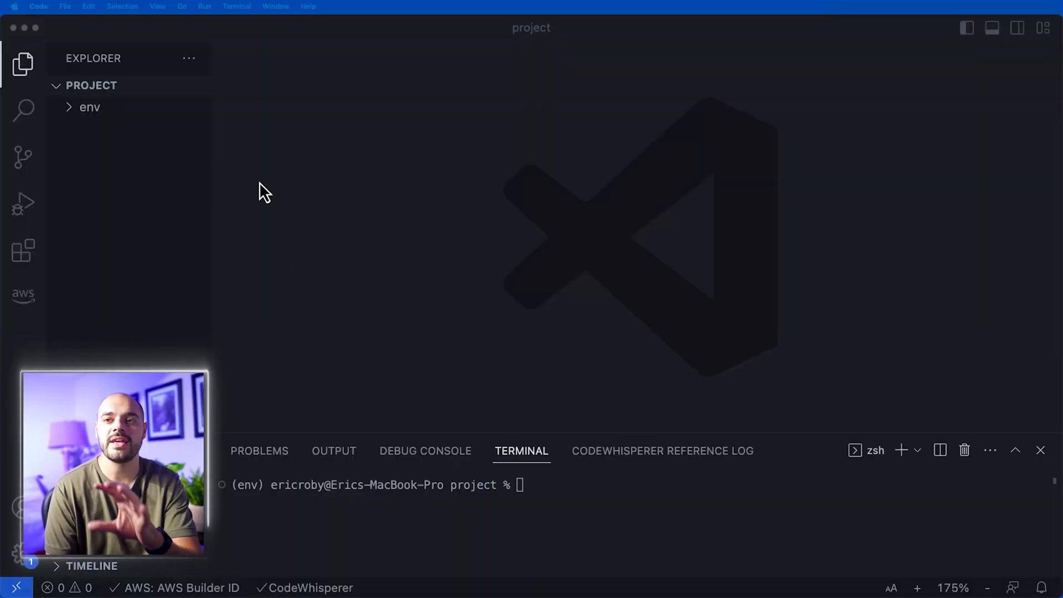
mouse_move(73, 115)
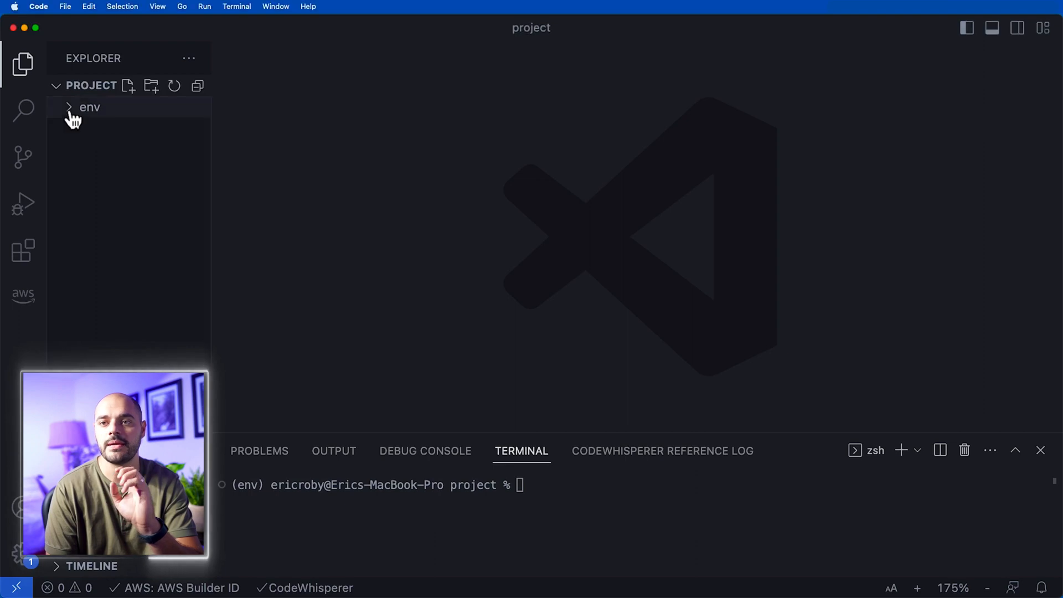
mouse_move(165, 179)
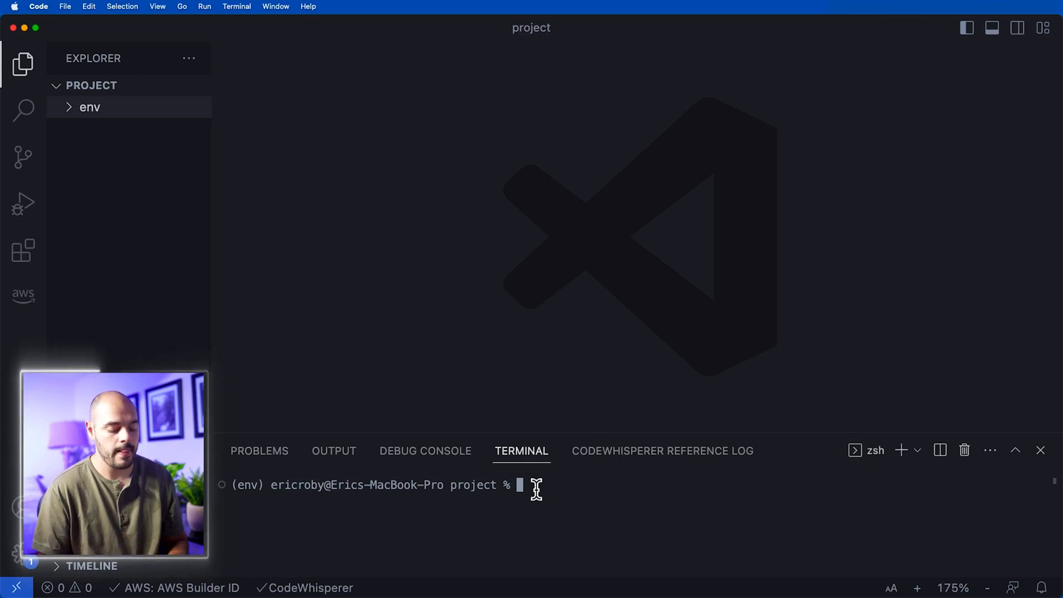
- Run 'pip install gpt-engineer' in the integrated terminal
type("pip in")
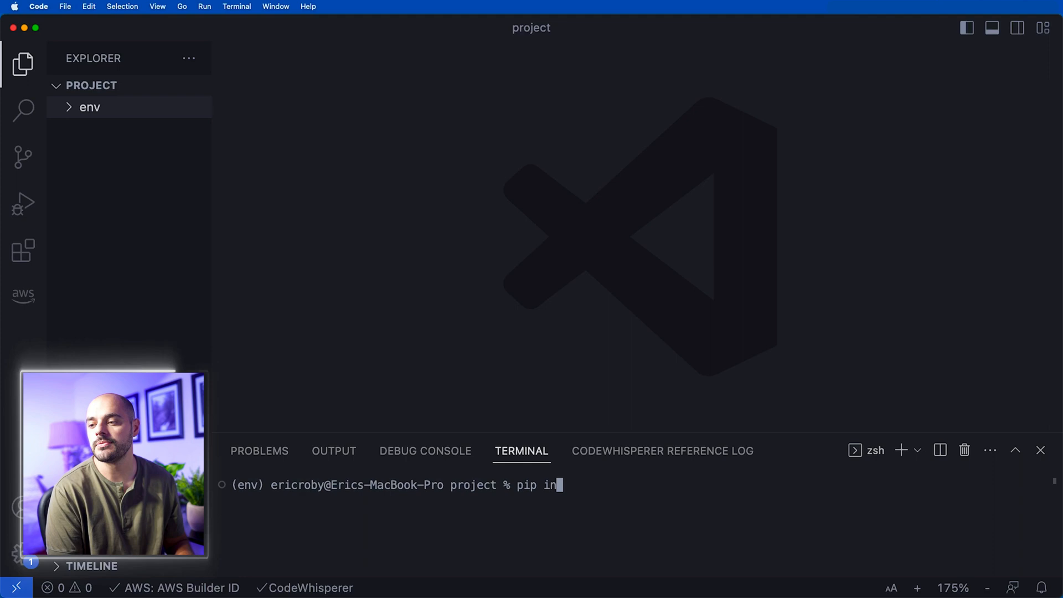
type("stall gpt")
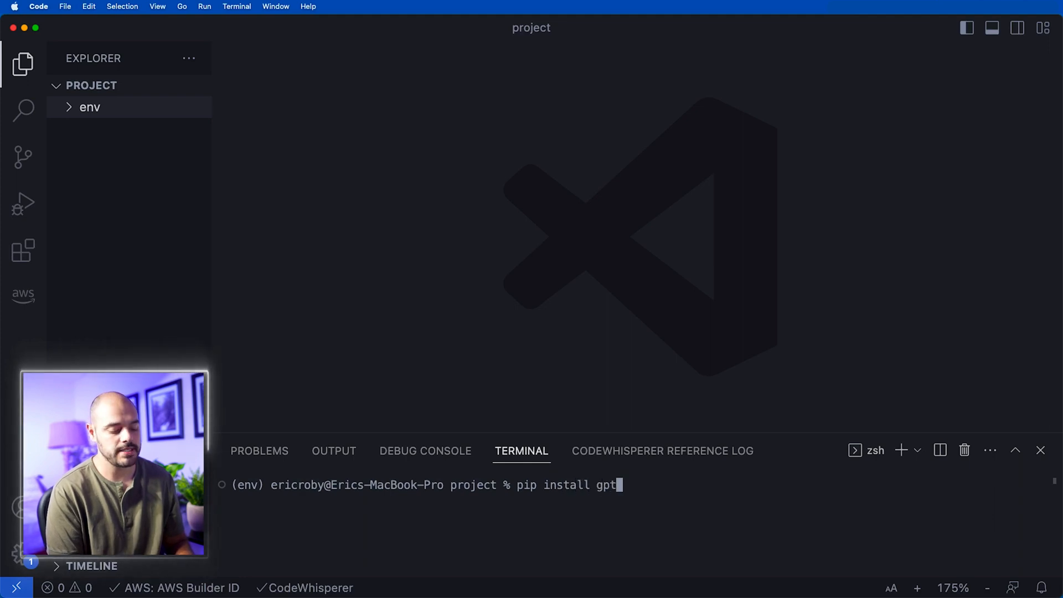
type("-engineer")
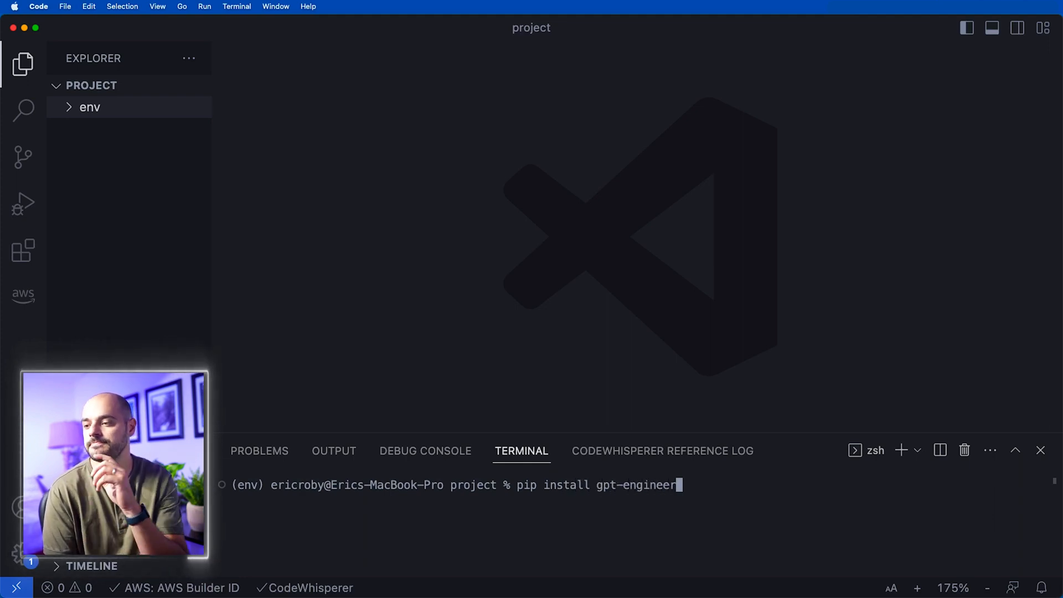
key("Return")
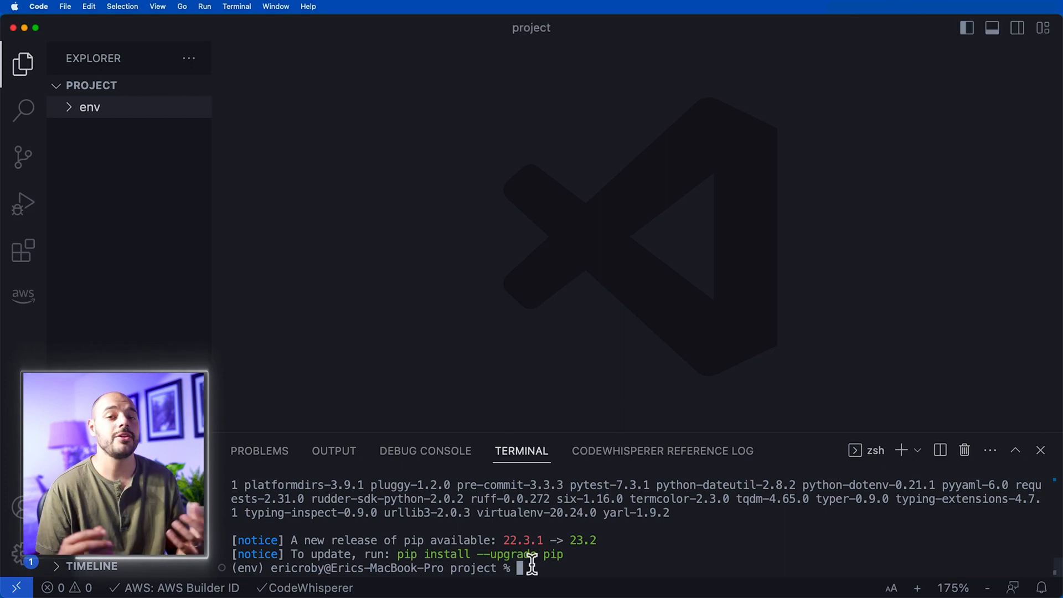
- Enter an 'export OPENAI_API_KEY=' command with the key in the terminal
type("export")
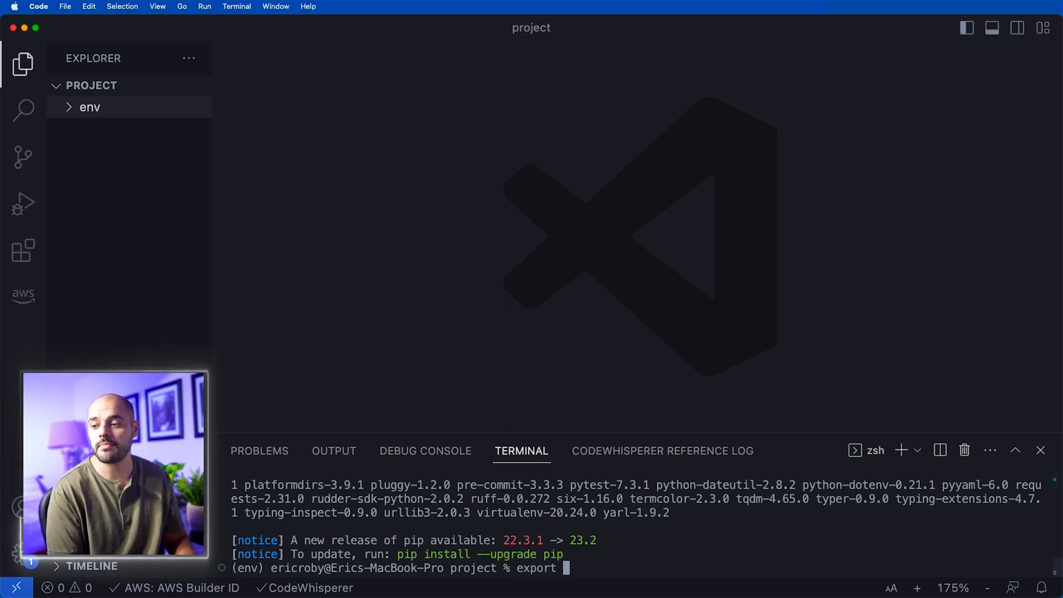
type("OPENA")
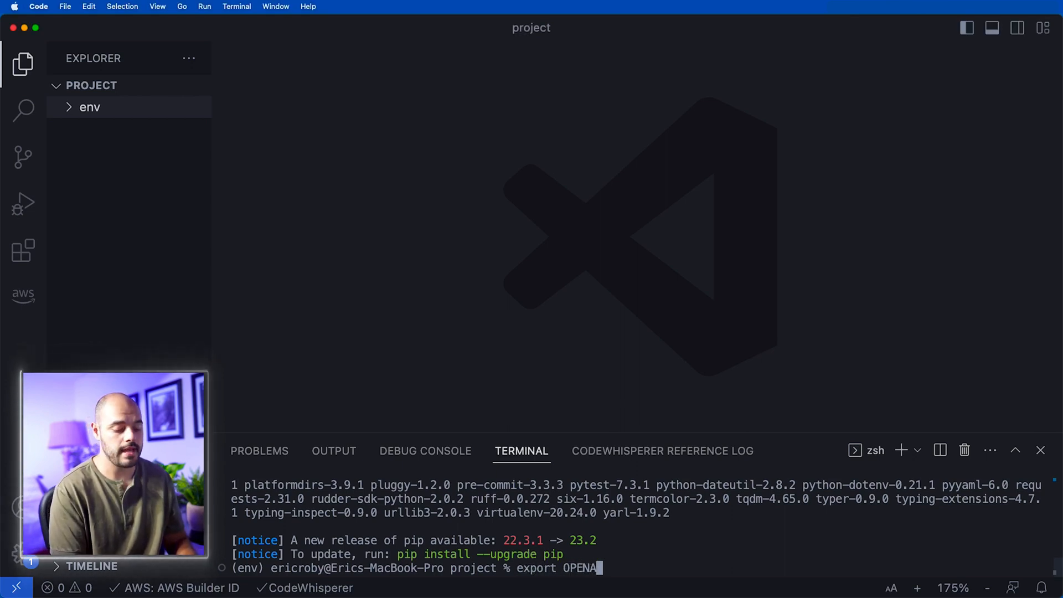
type("I_AP")
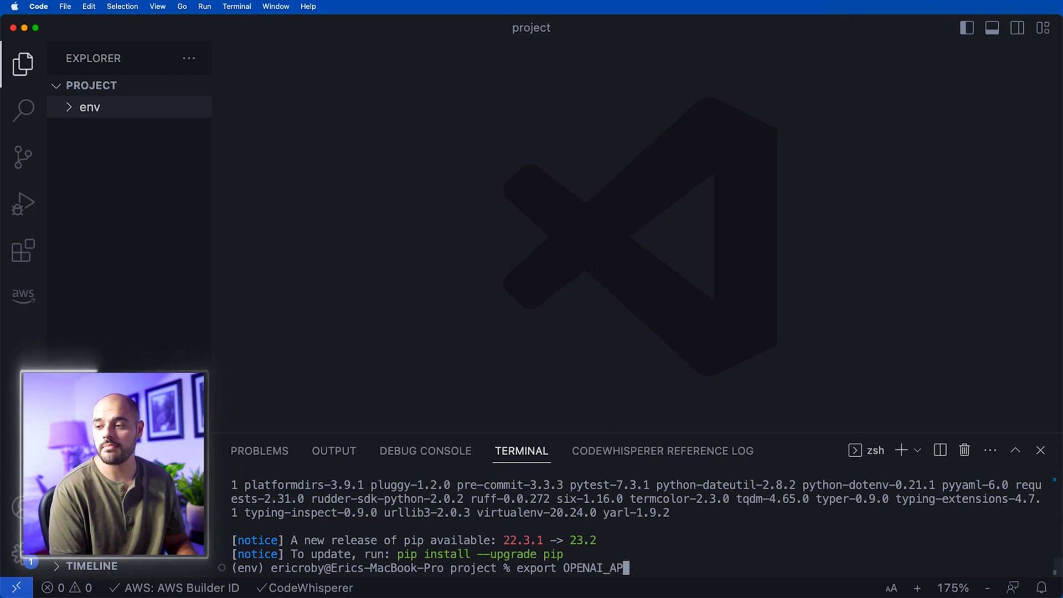
type("I_KE")
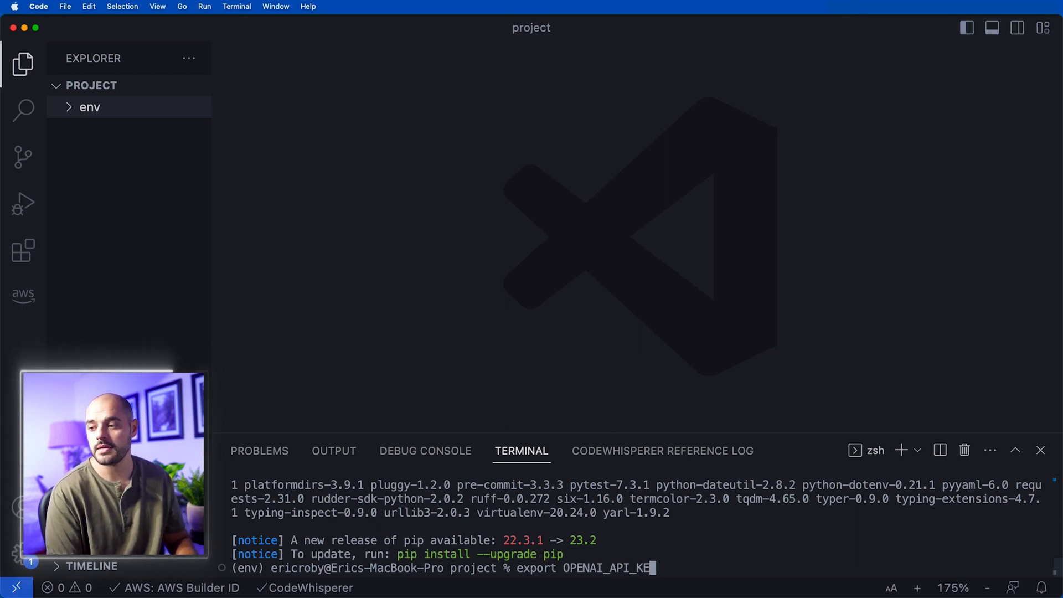
type("Y=")
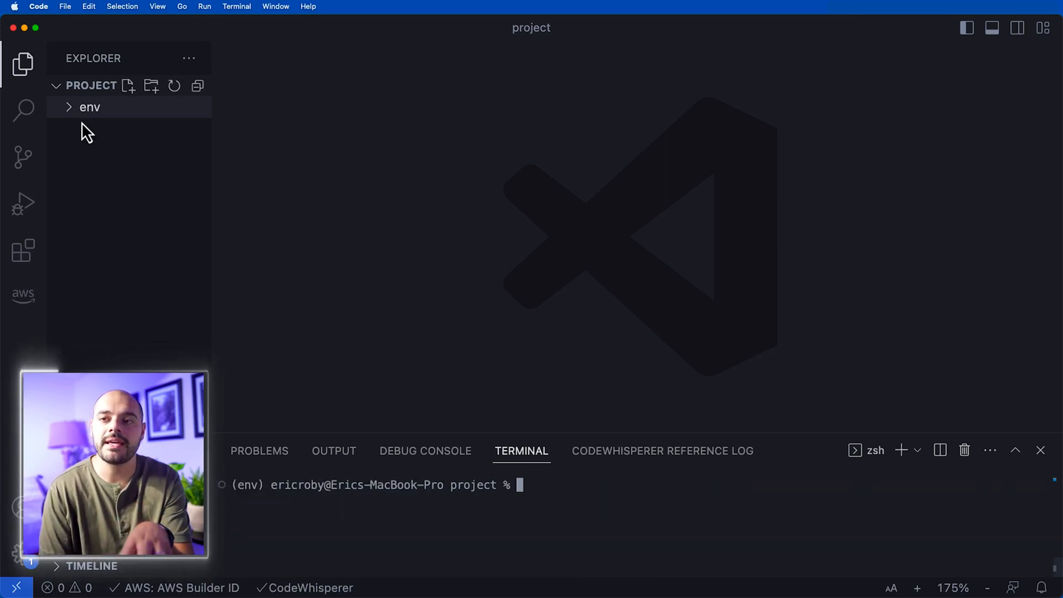
mouse_move(112, 192)
type("app")
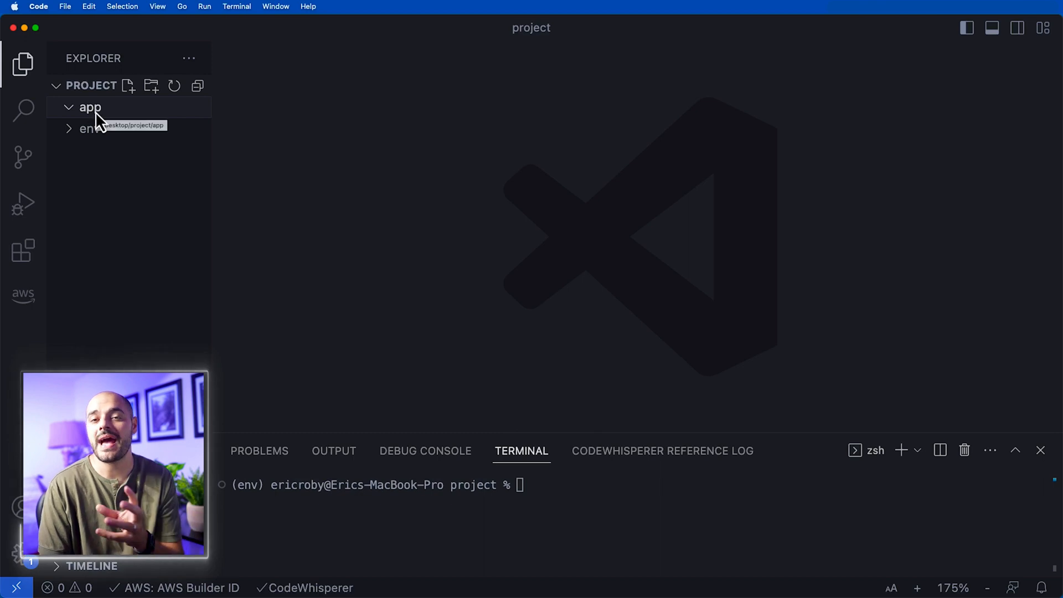
mouse_move(143, 232)
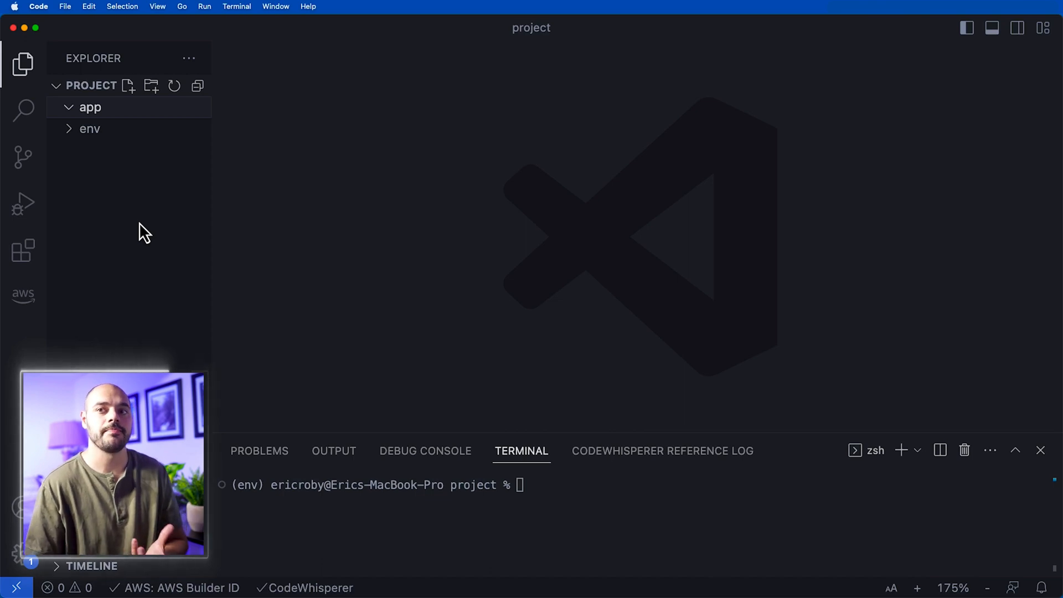
- Add a new prompt file inside the app folder describing the username generator API
right_click(90, 108)
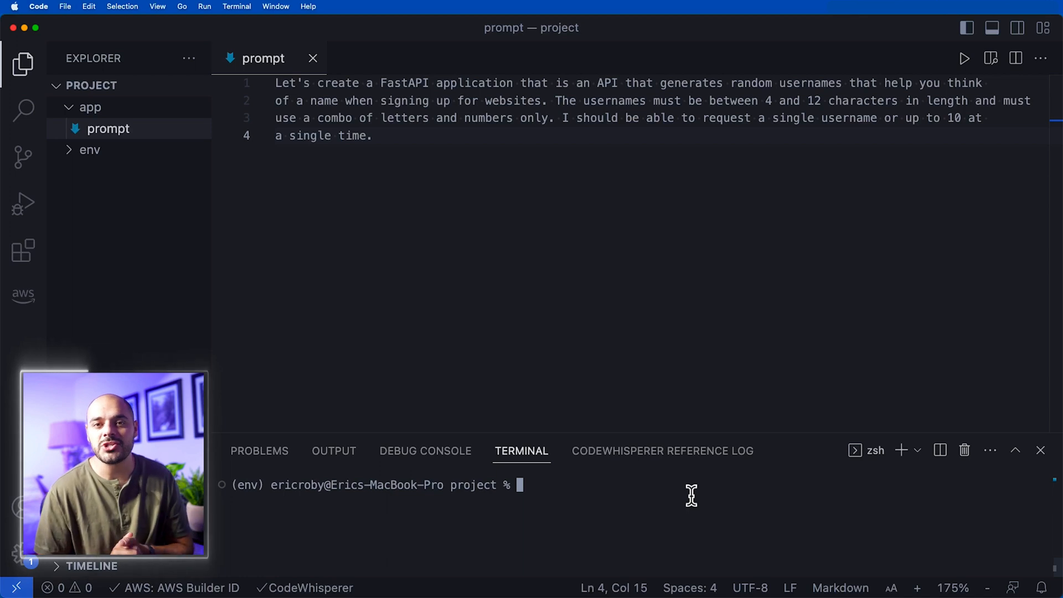
- Run 'gpt-engineer app' so it begins asking clarifying questions
type("gpt-en")
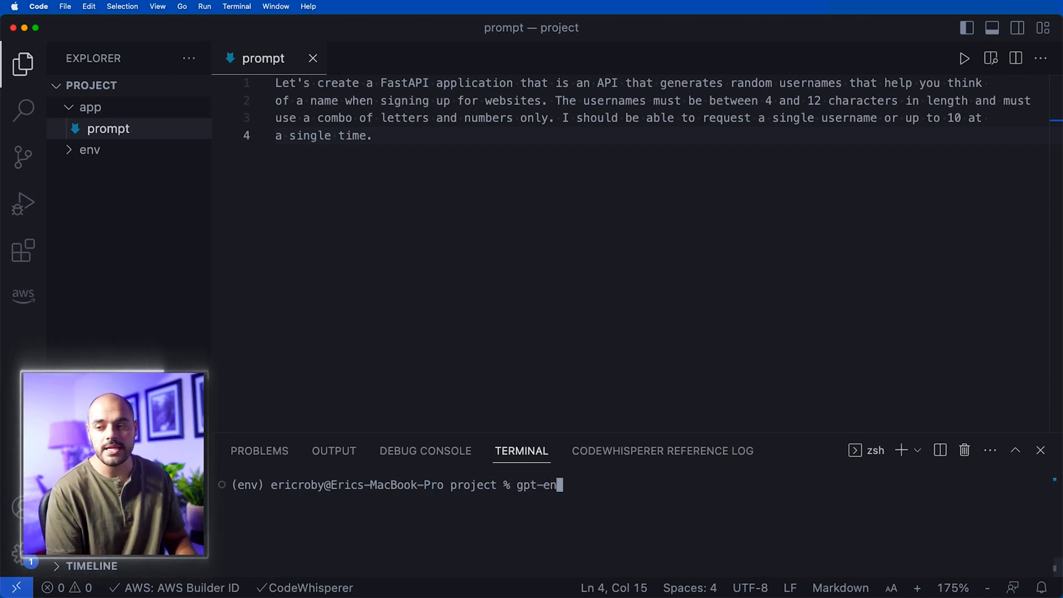
type("gineer ap")
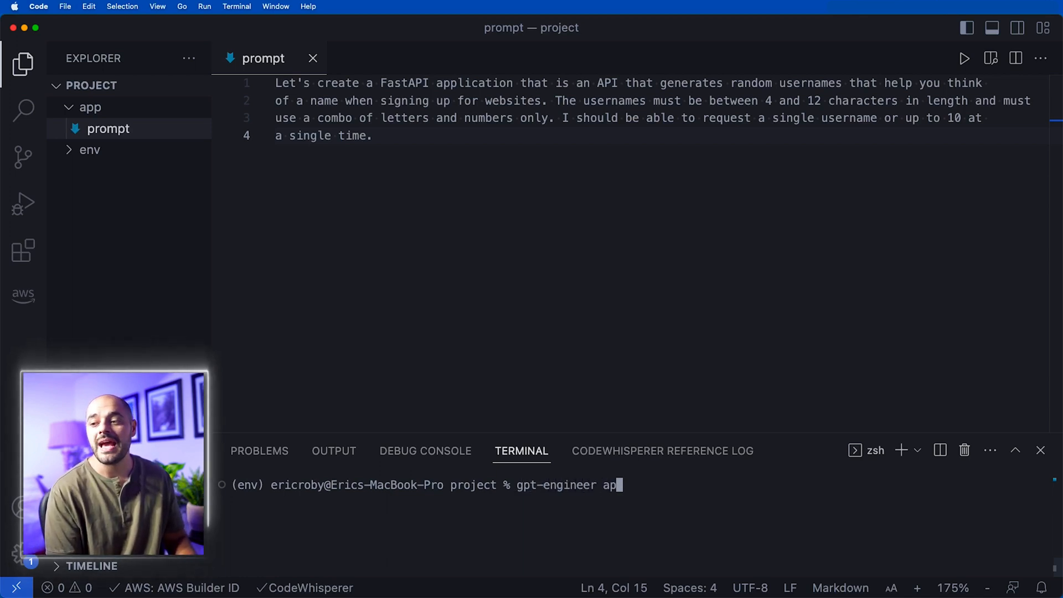
type("p")
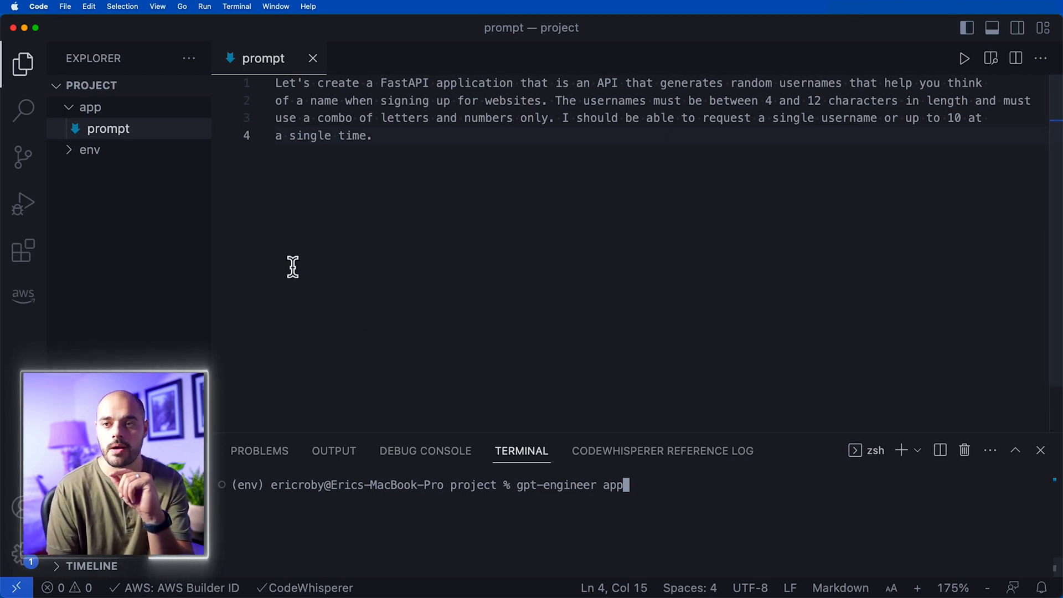
mouse_move(105, 118)
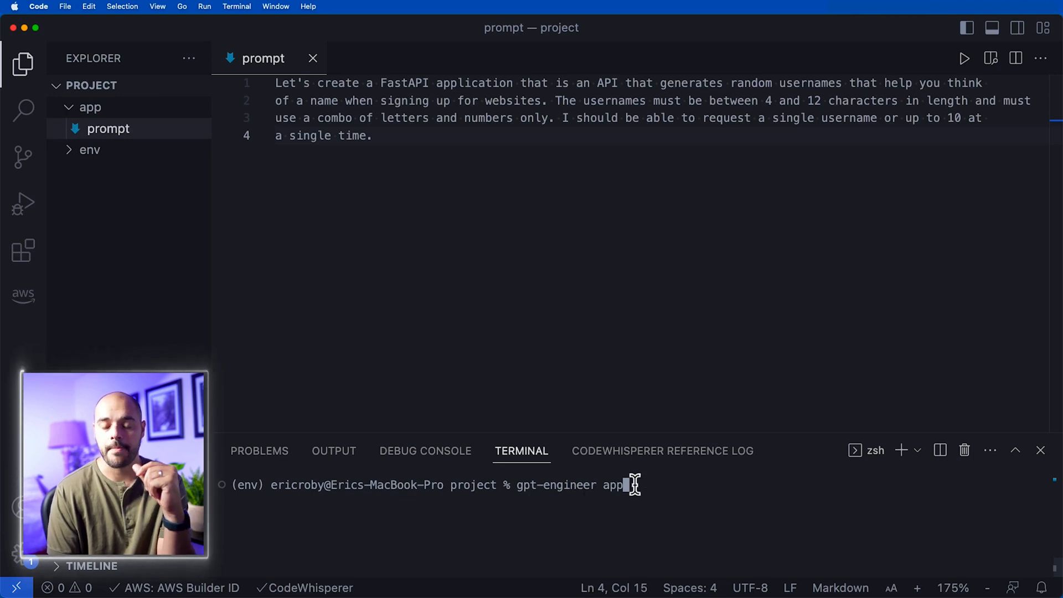
key("Return")
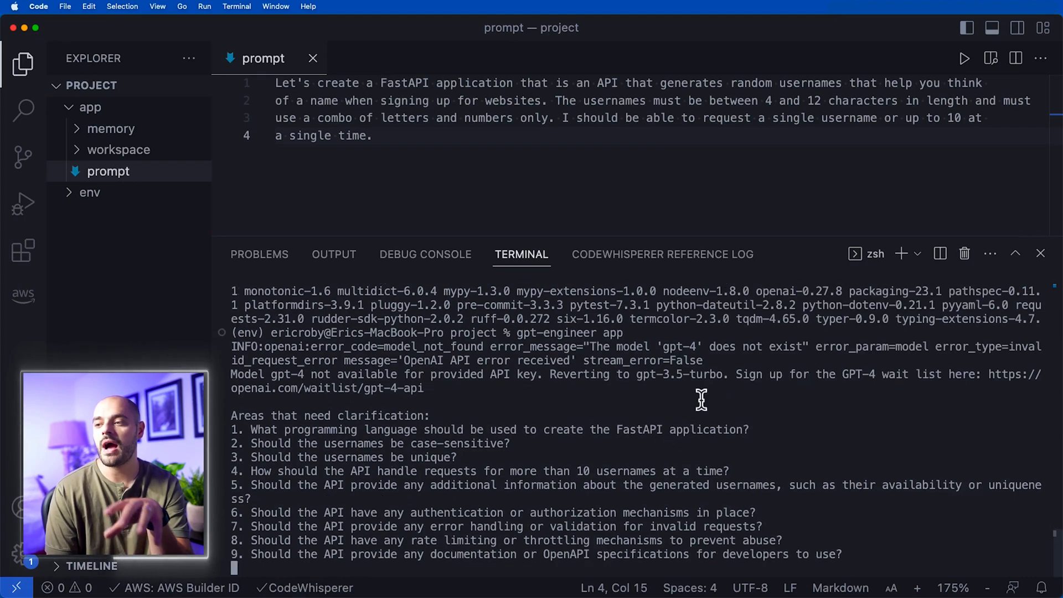
- Scroll through gpt-engineer's ten clarifying questions in the terminal
scroll("down", 3)
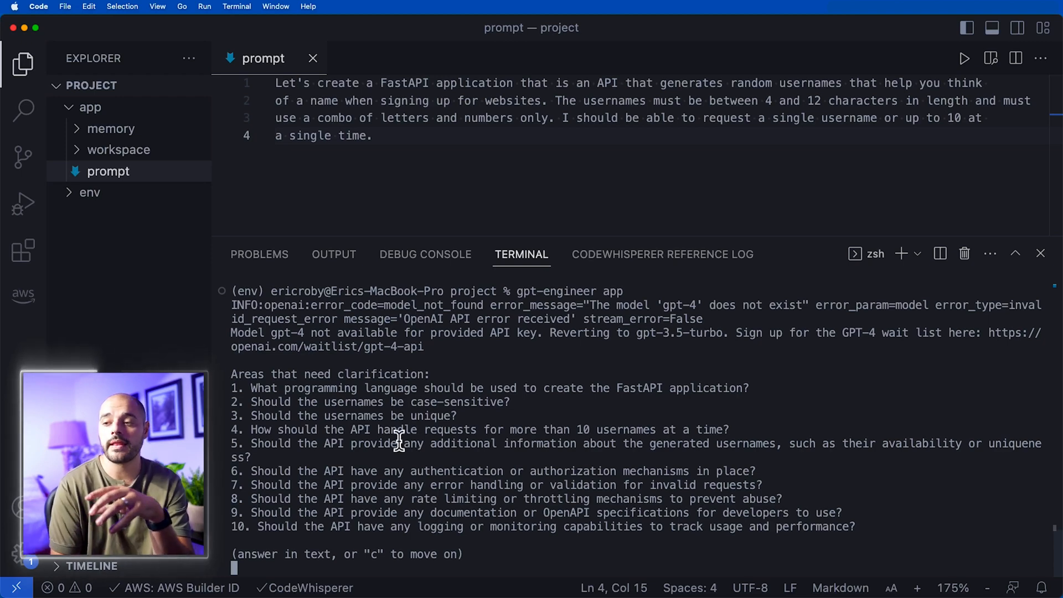
mouse_move(634, 406)
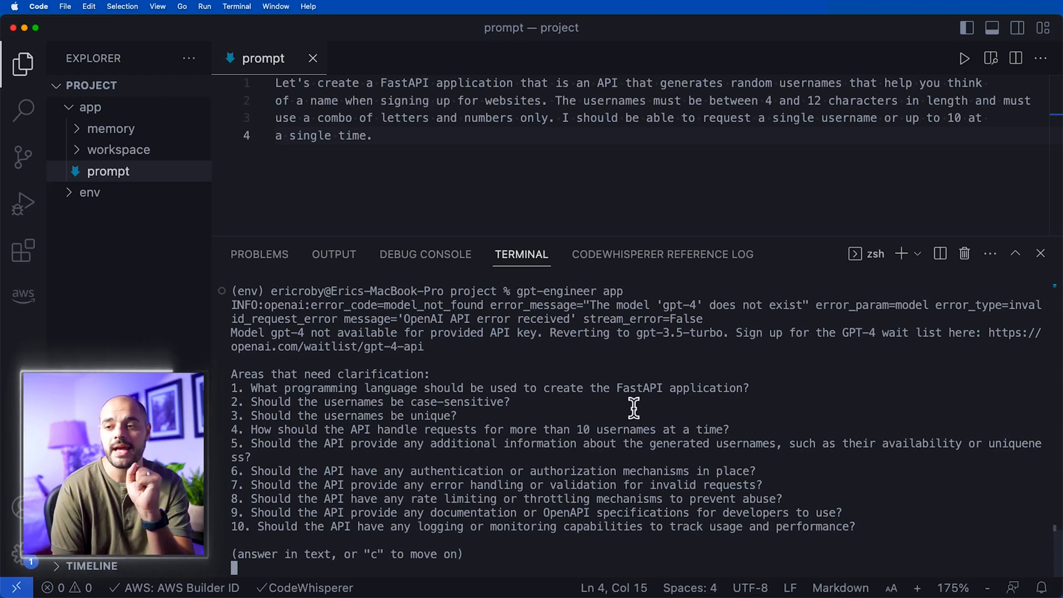
mouse_move(457, 417)
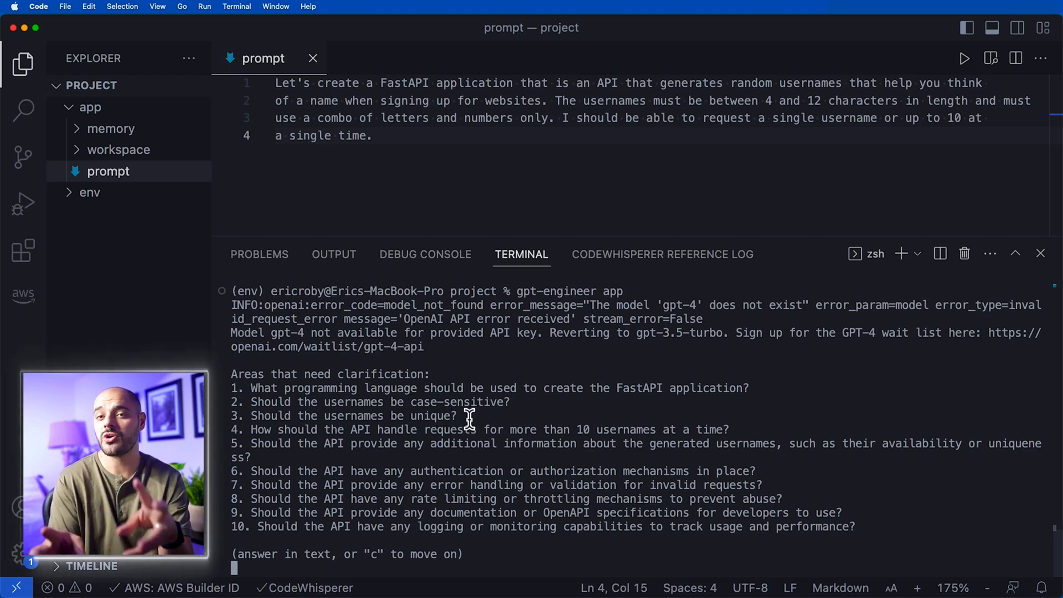
mouse_move(434, 542)
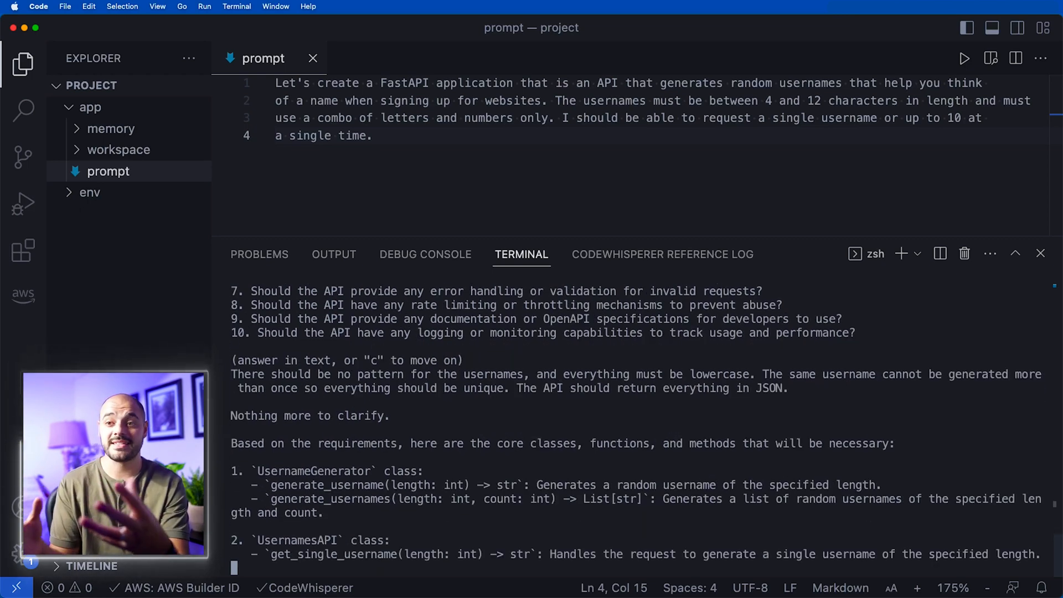
- Scroll through gpt-engineer's generated main.py, requirements.txt and run errors
scroll("down", 3)
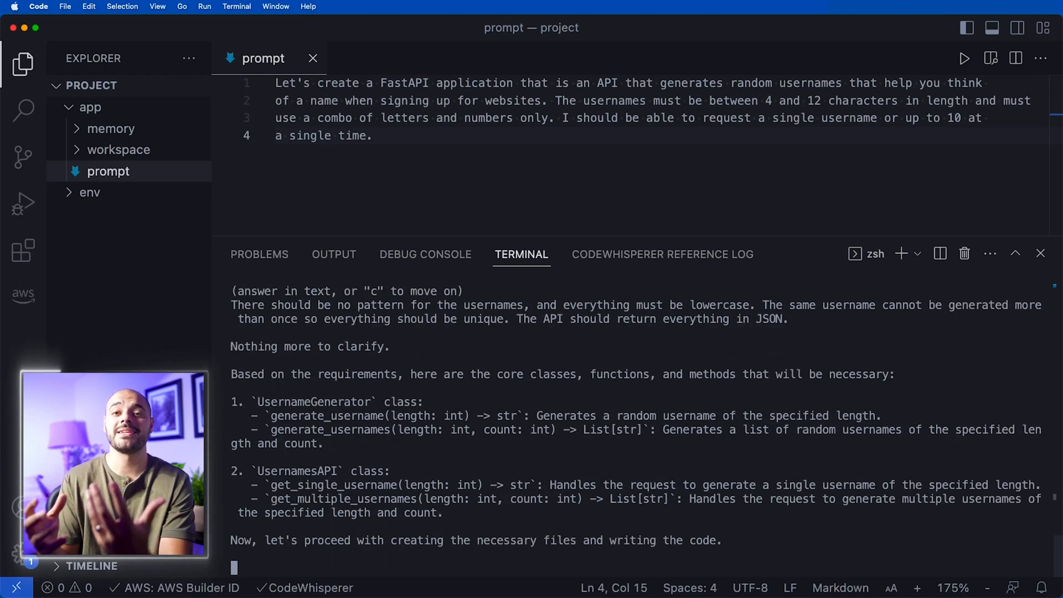
scroll("down", 3)
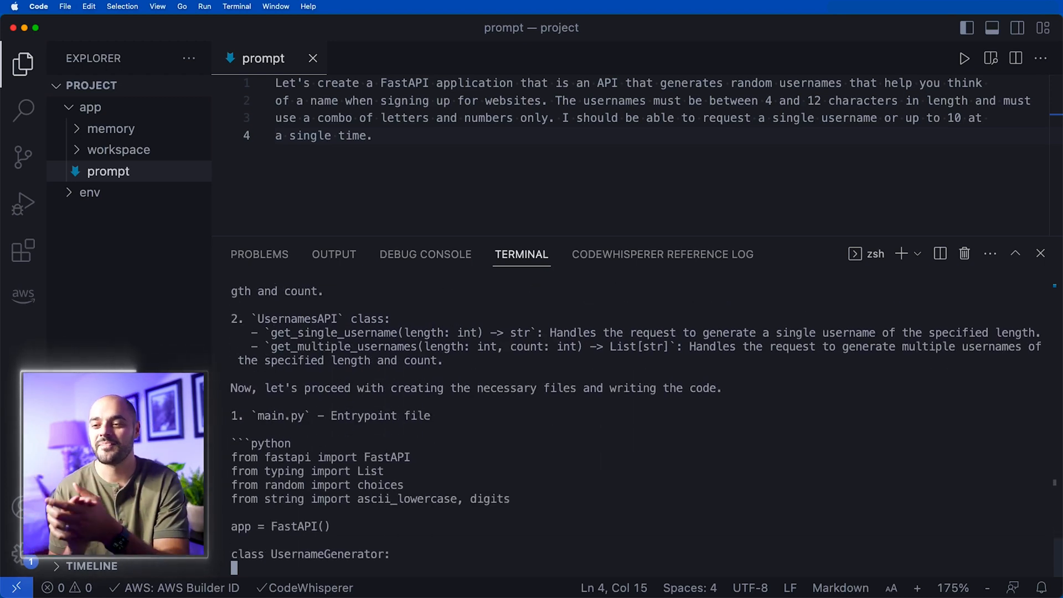
scroll("down", 3)
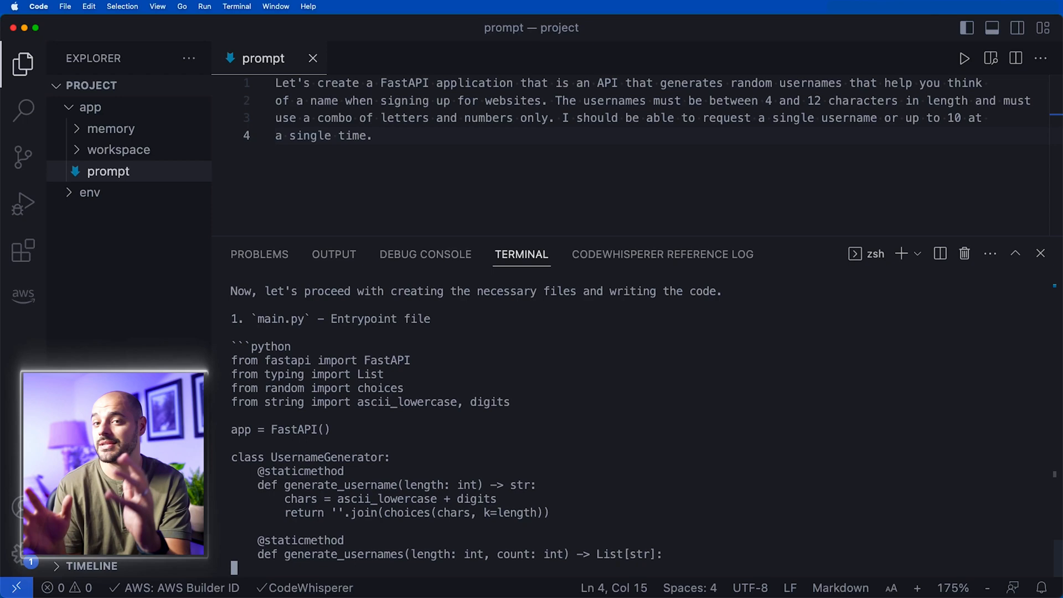
scroll("down", 3)
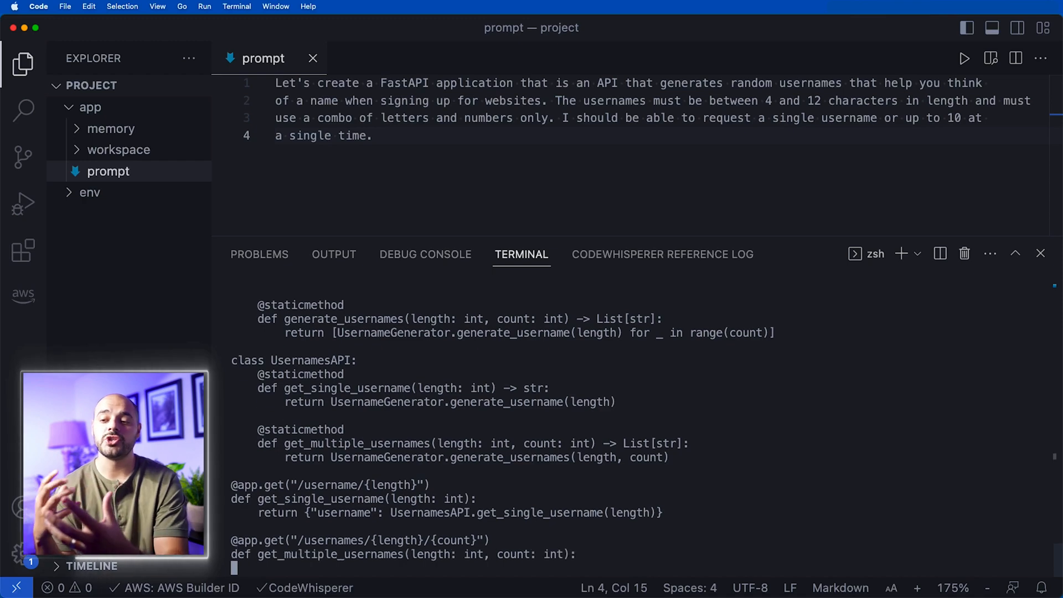
scroll("down", 3)
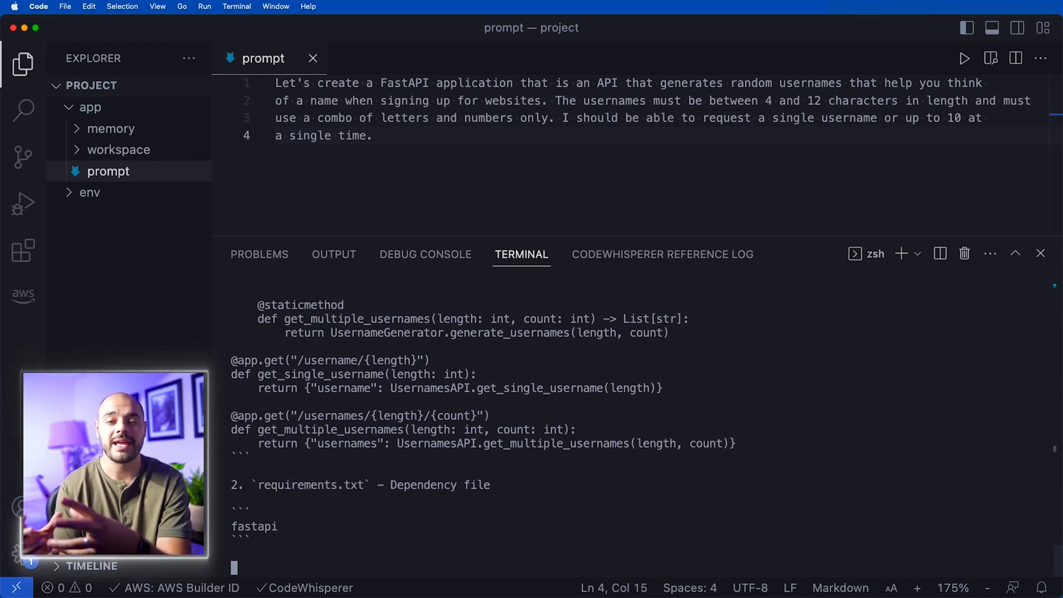
scroll("down", 3)
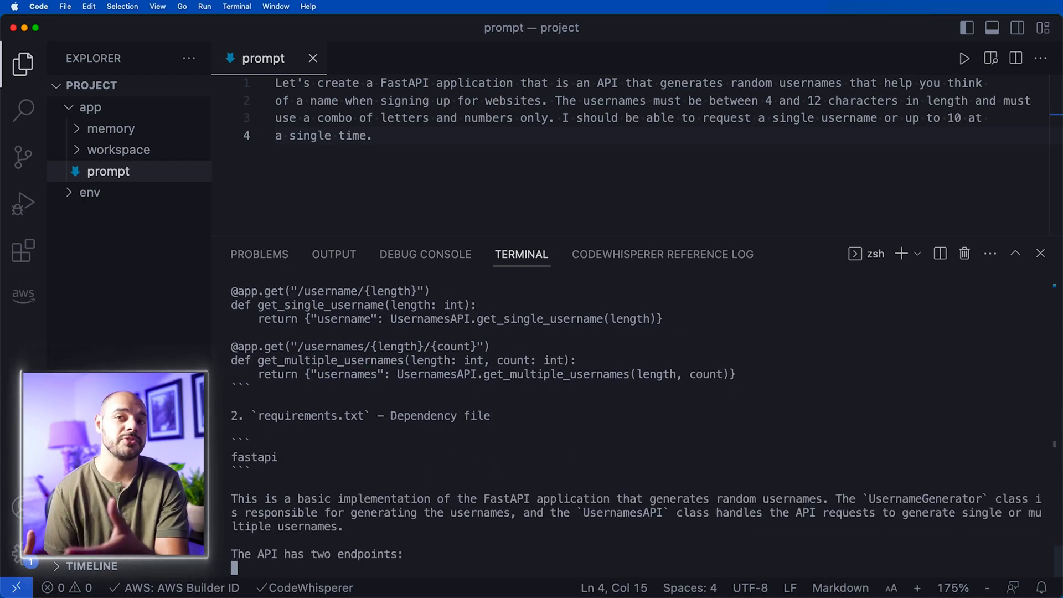
scroll("down", 3)
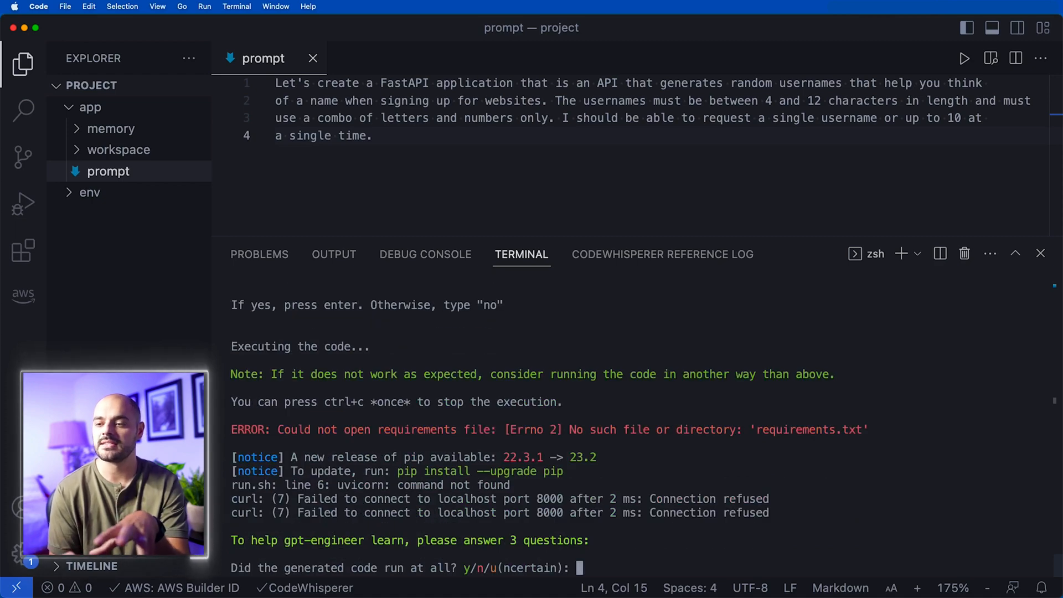
mouse_move(616, 568)
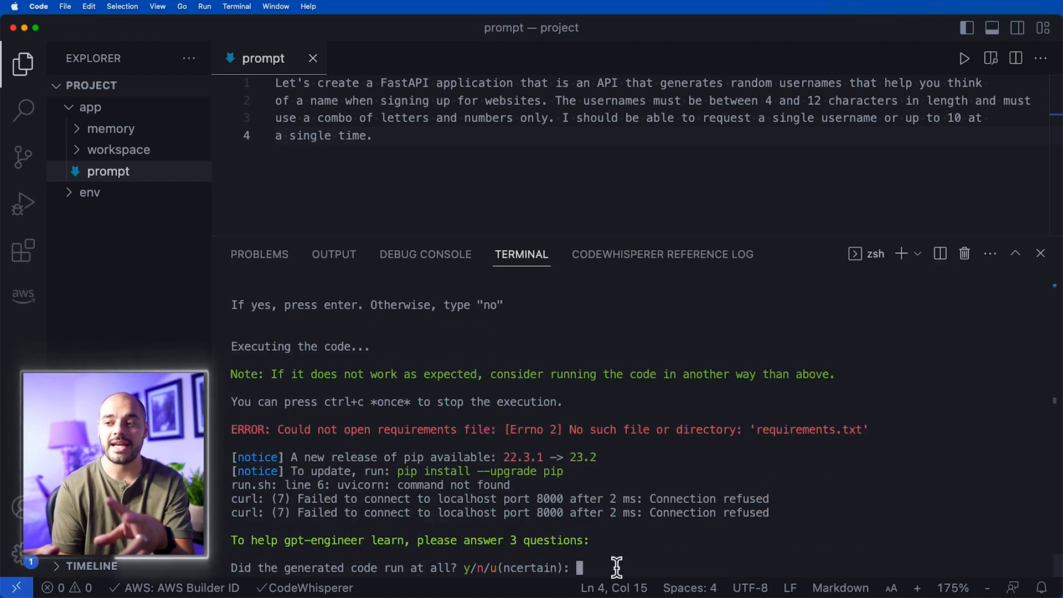
- Answer 'n' to feedback, install fastapi and uvicorn, and expand the workspace folder
type("n")
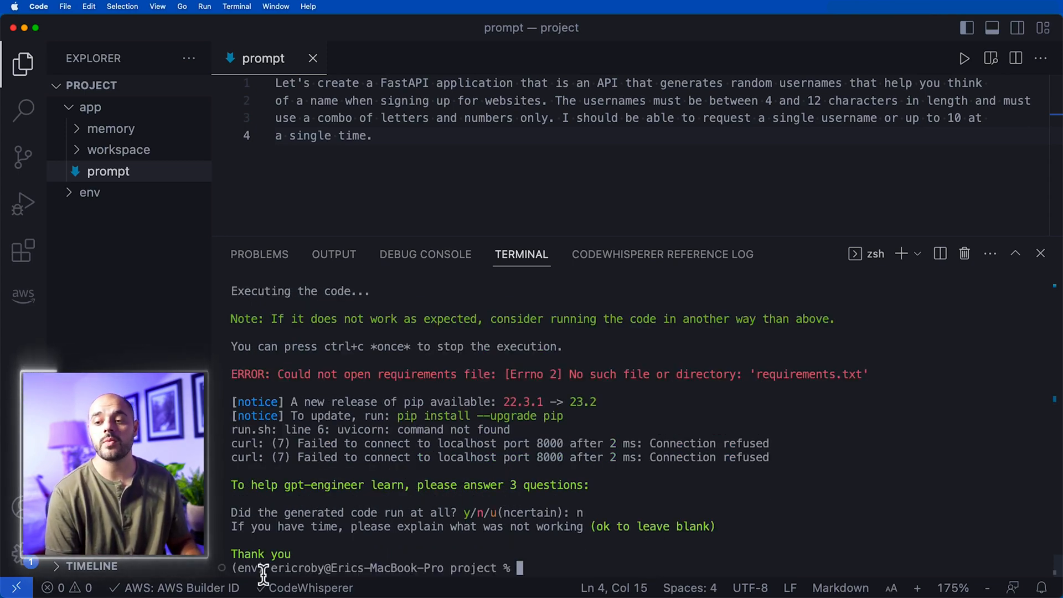
type("p")
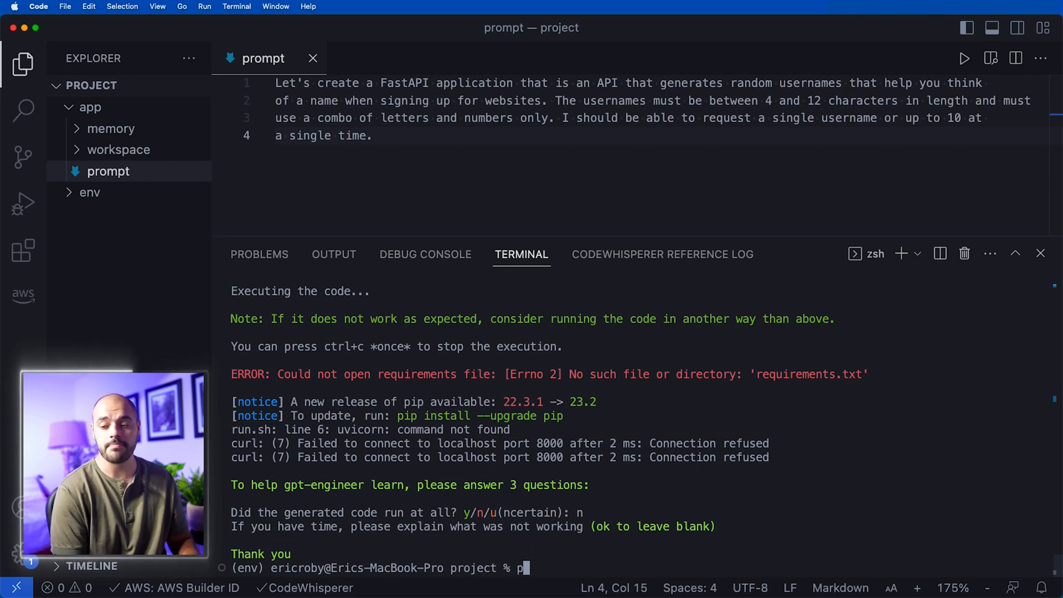
type("ip install fastapi")
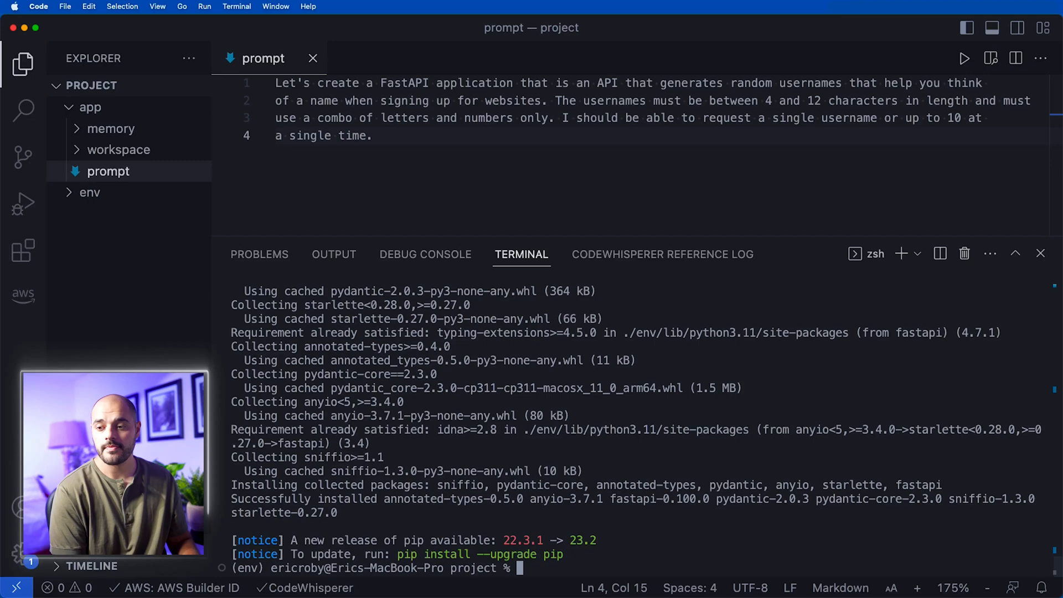
type("pip install uvicorn")
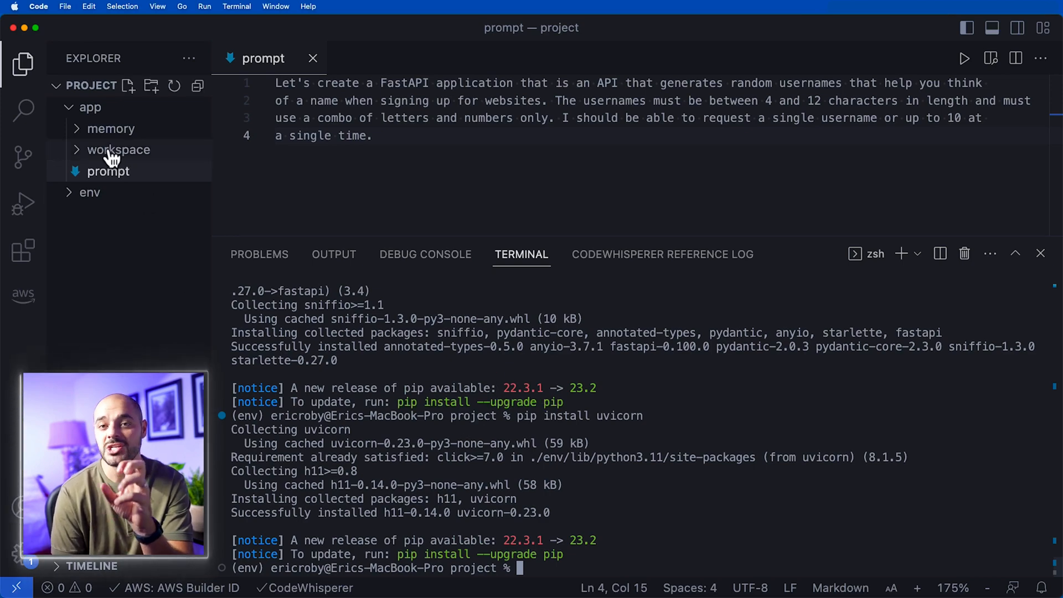
mouse_move(81, 160)
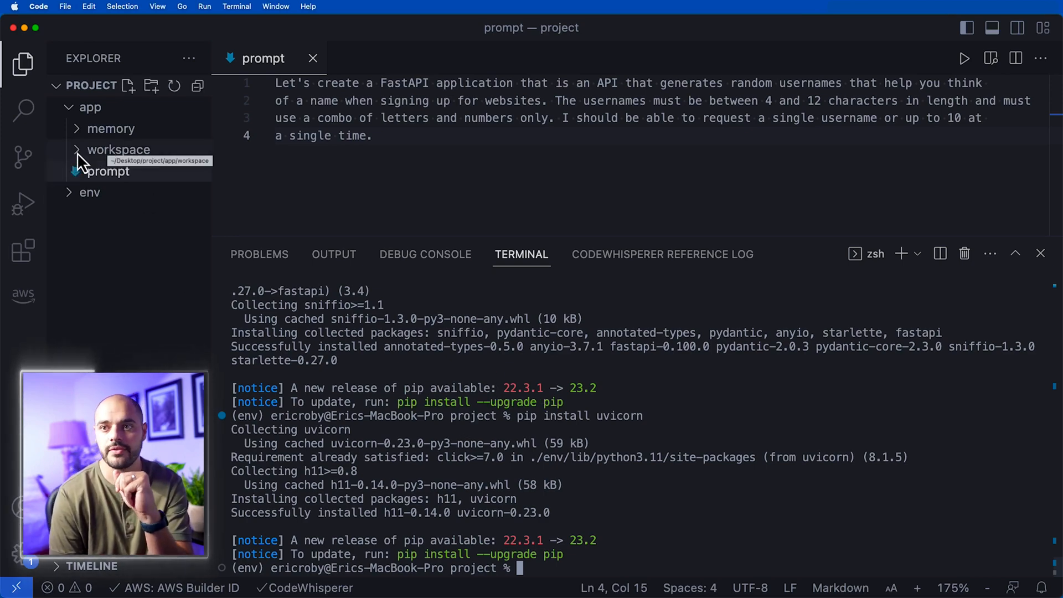
left_click(118, 150)
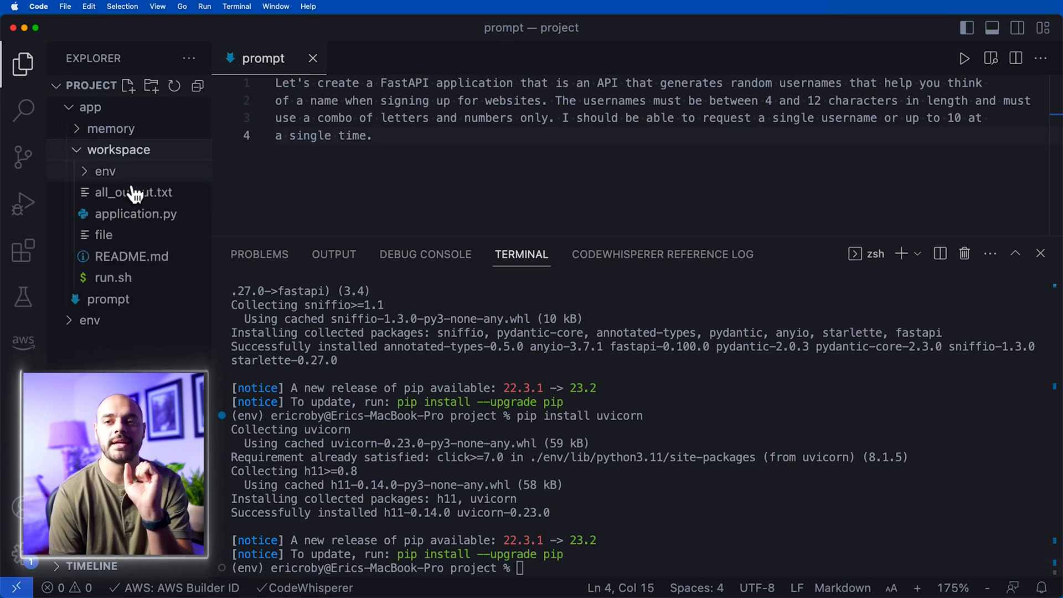
mouse_move(134, 191)
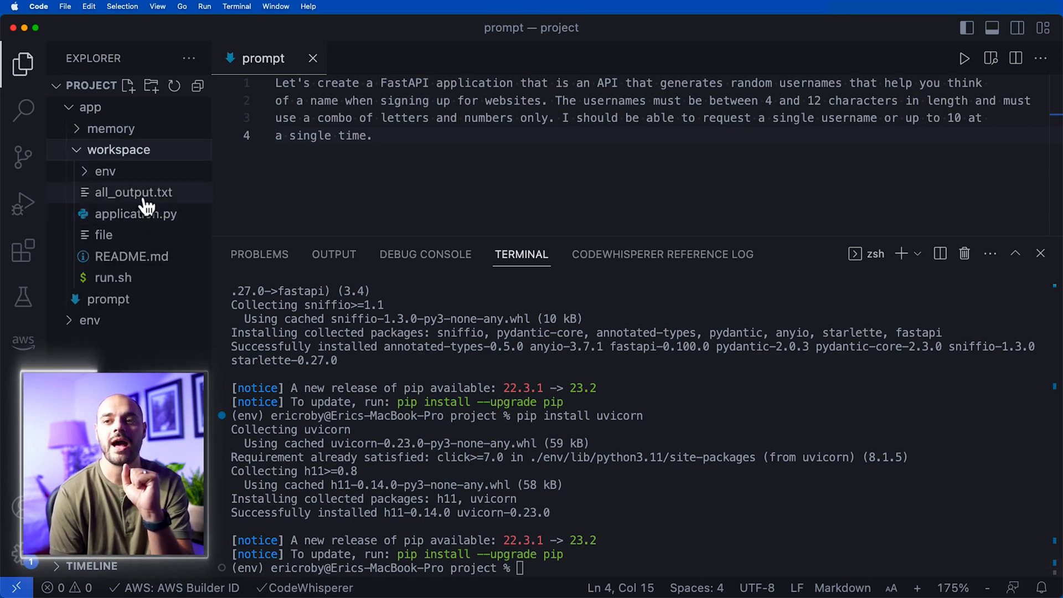
- Review all_output.txt and application.py with its UsernameGenerator endpoints
left_click(134, 192)
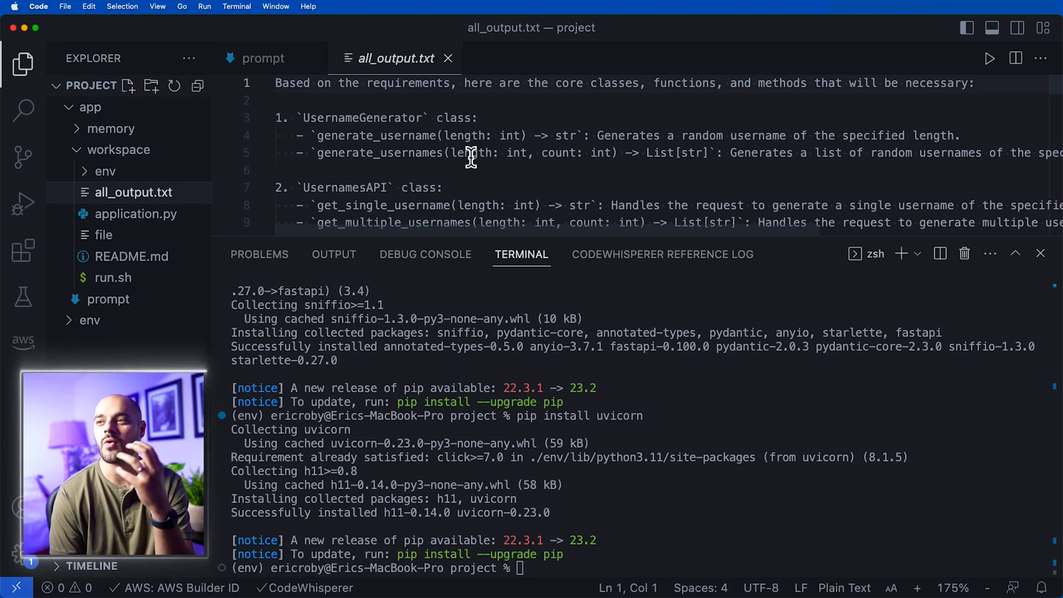
mouse_move(163, 244)
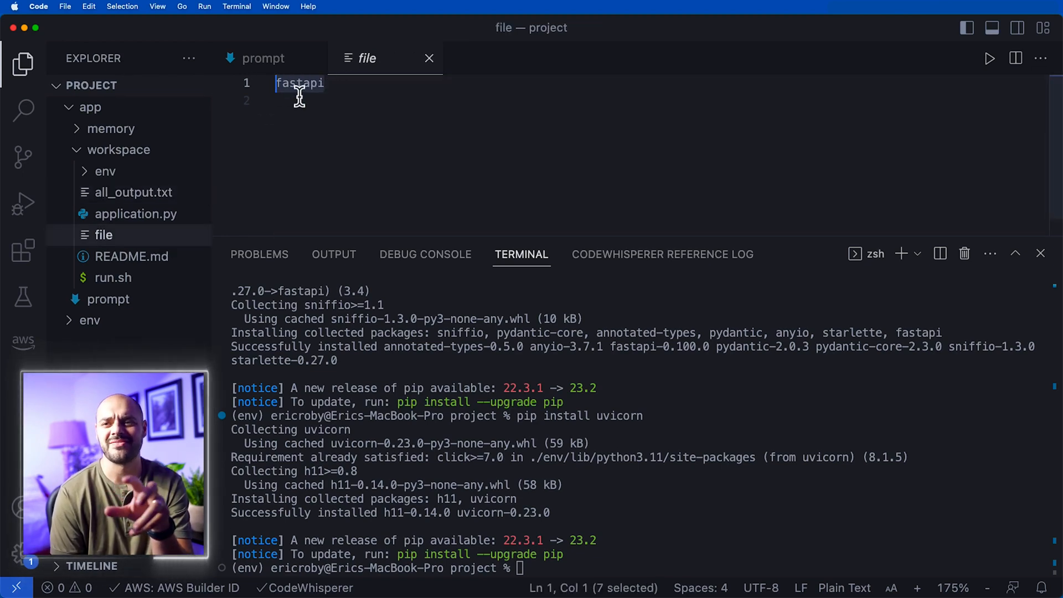
left_click(135, 213)
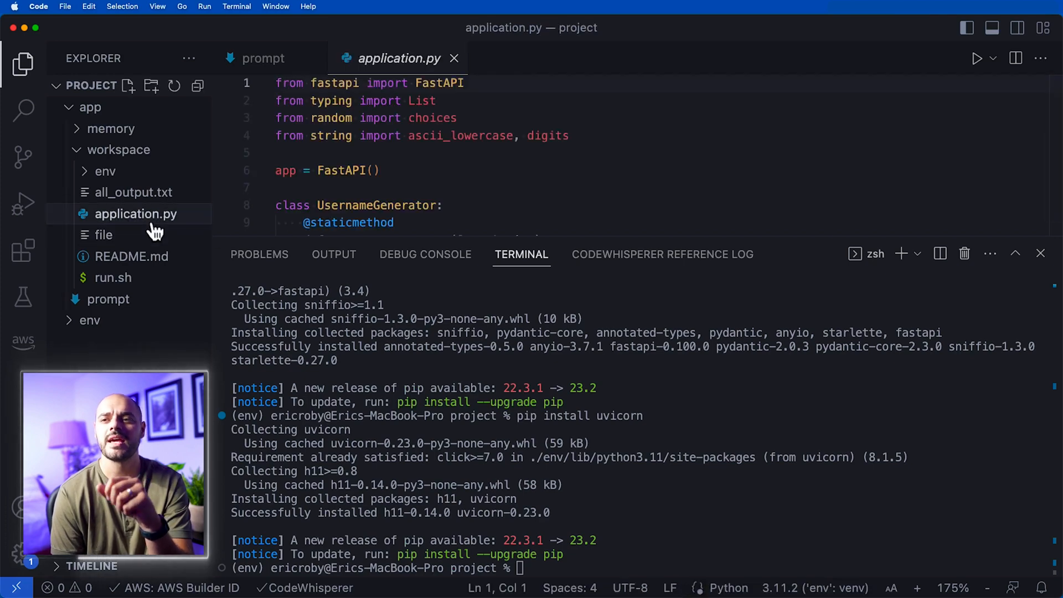
mouse_move(539, 173)
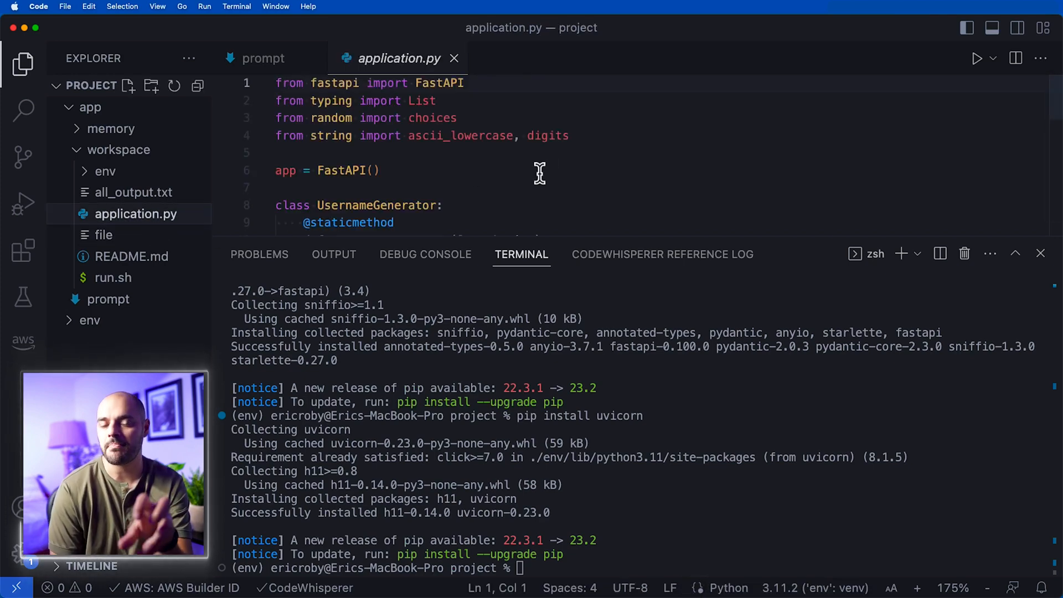
mouse_move(422, 230)
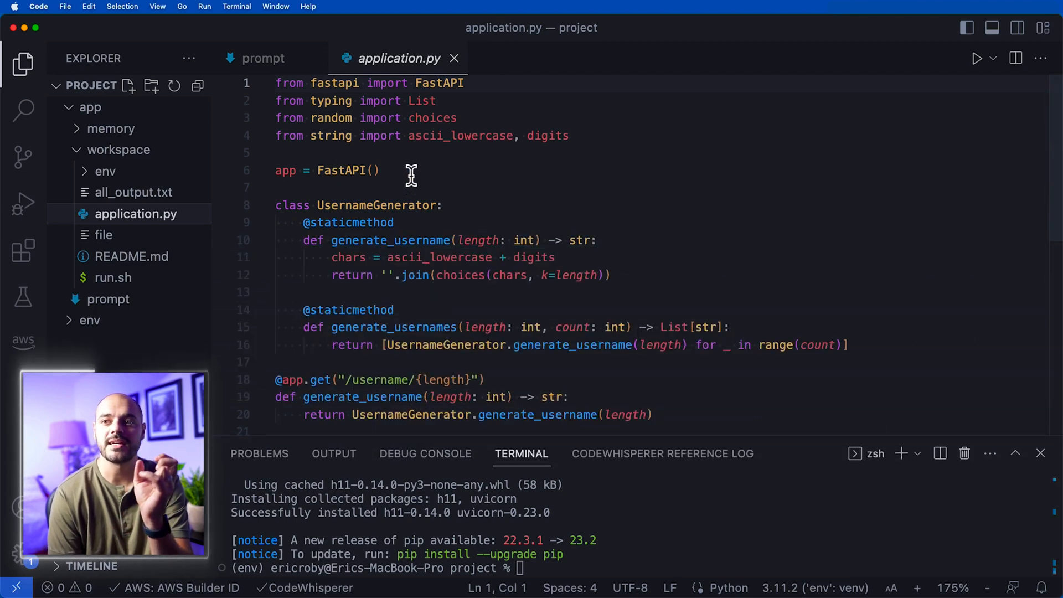
left_click(373, 171)
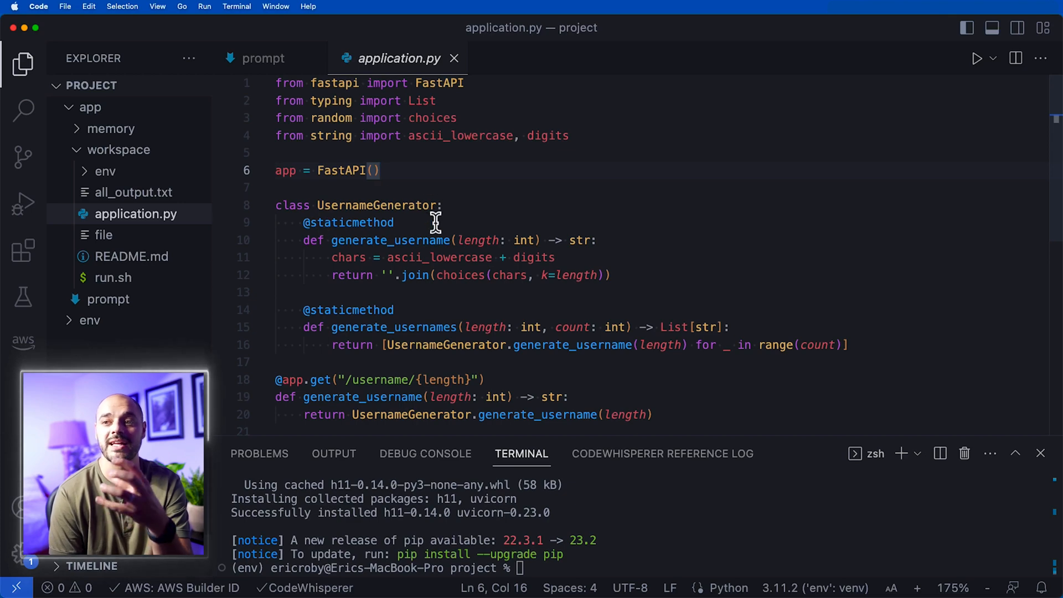
mouse_move(464, 285)
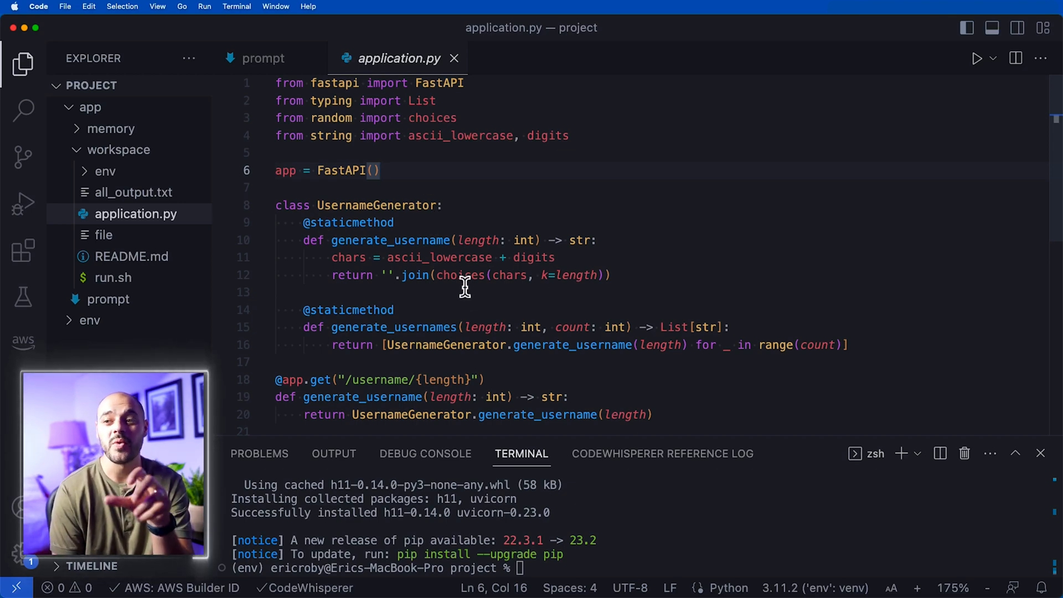
mouse_move(512, 293)
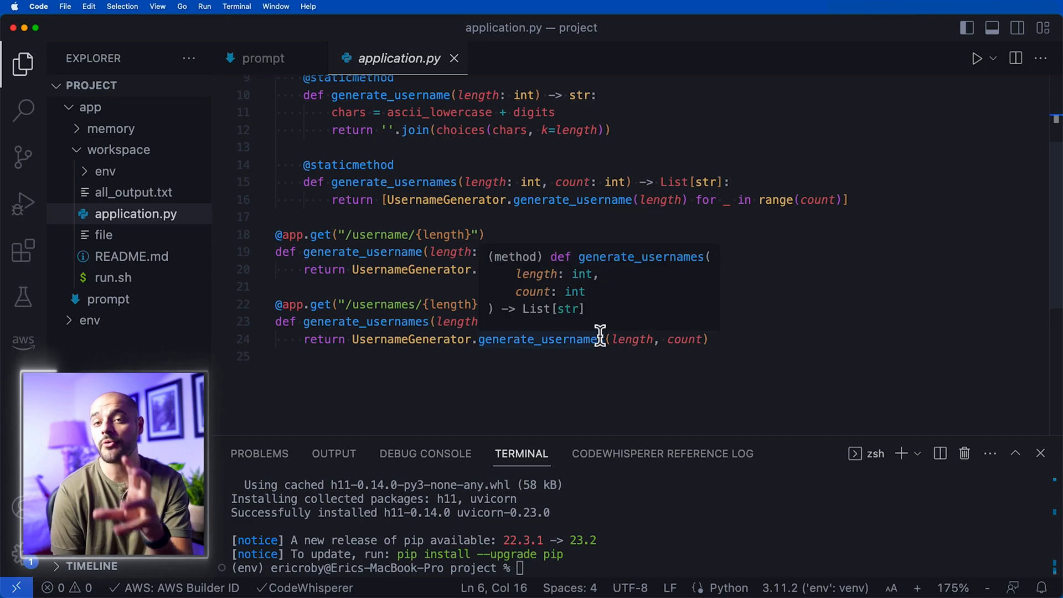
mouse_move(532, 335)
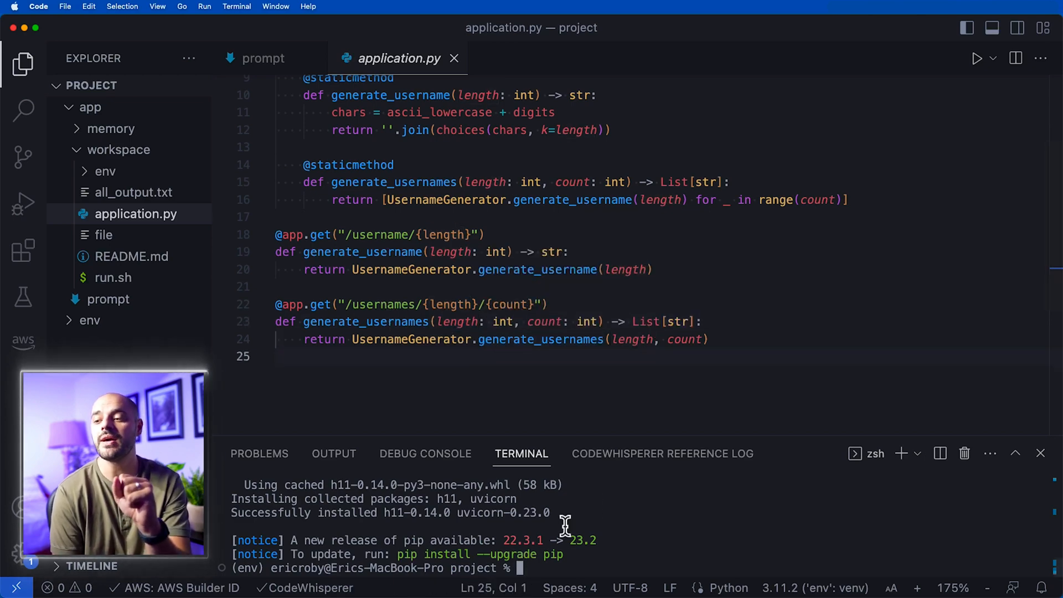
- Enter the workspace folder and launch 'uvicorn application:app --reload'
type("cd app")
type("cd wor")
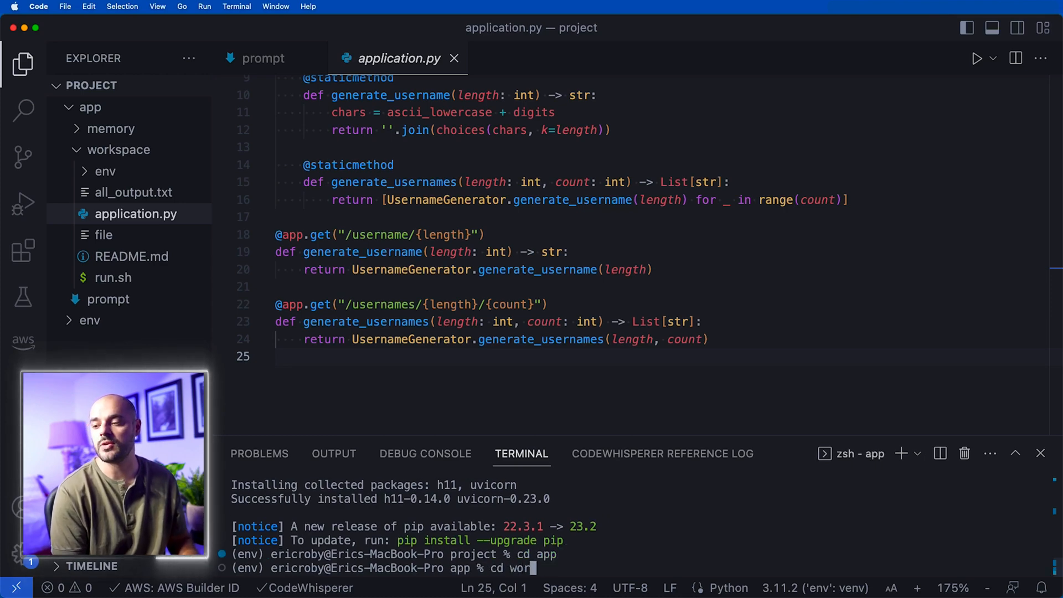
key("Return")
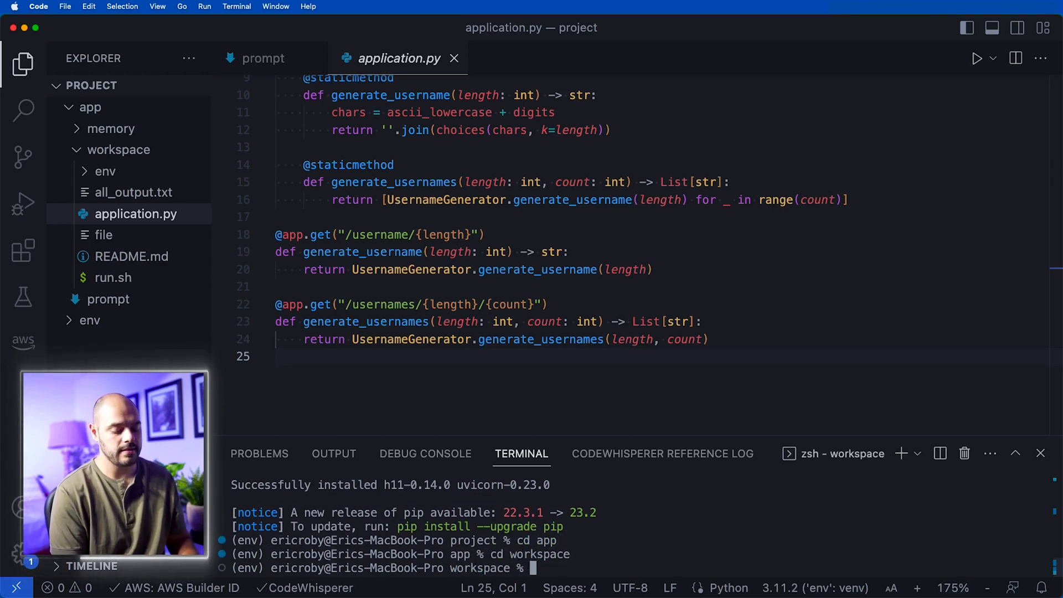
type("uvicorn applicati")
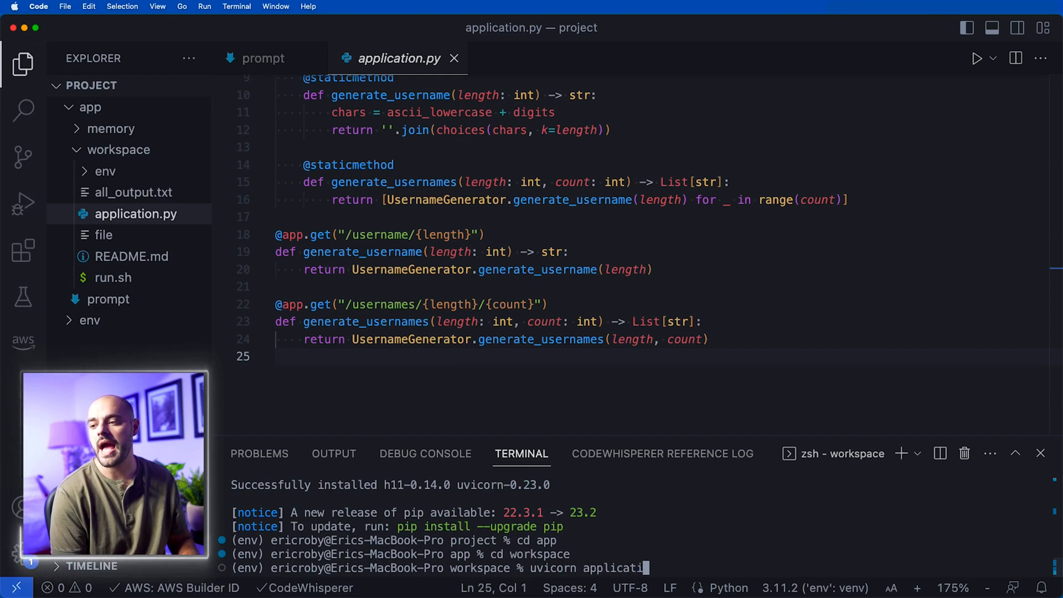
type("on:app --re")
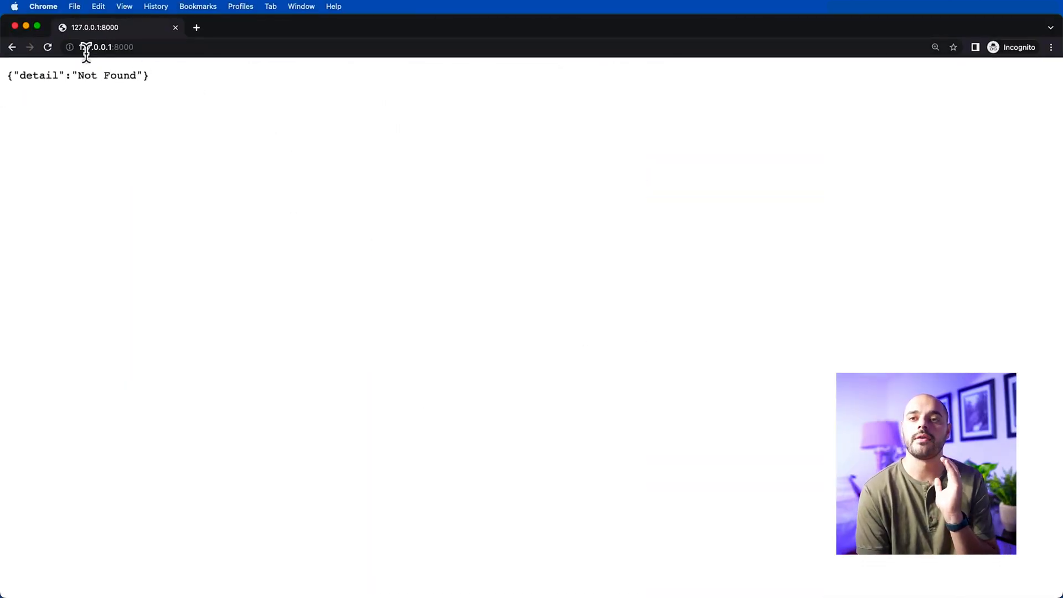
mouse_move(90, 64)
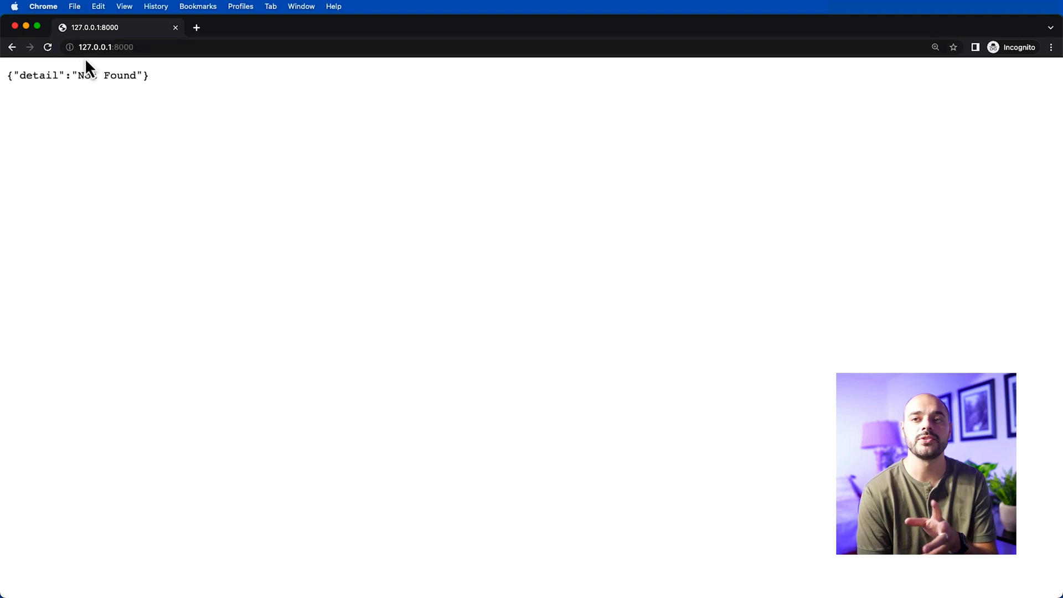
mouse_move(167, 47)
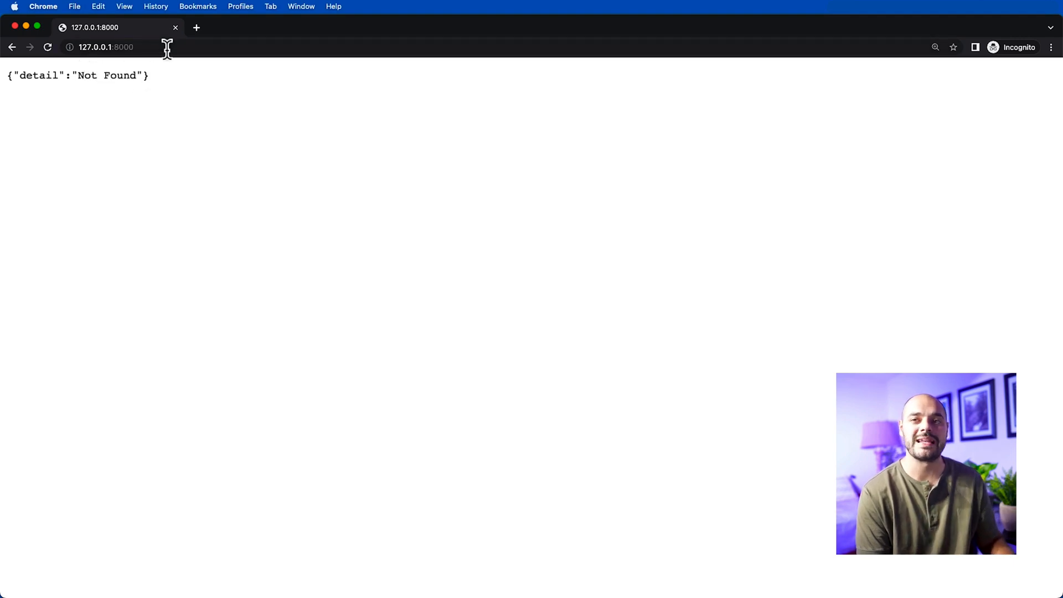
- Navigate to the local server's /docs FastAPI Swagger UI page
left_click(105, 46)
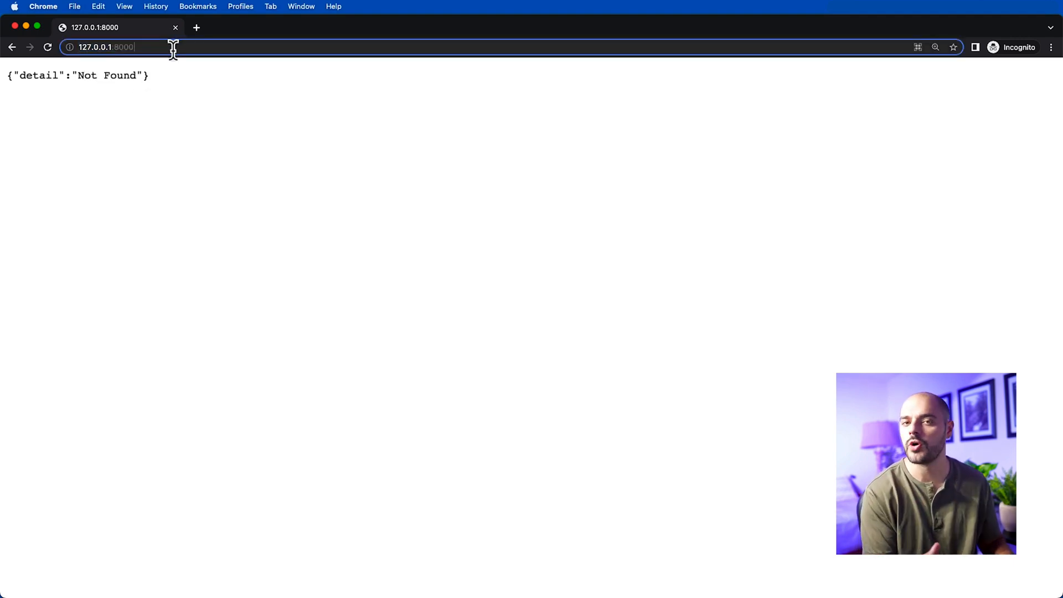
type("/")
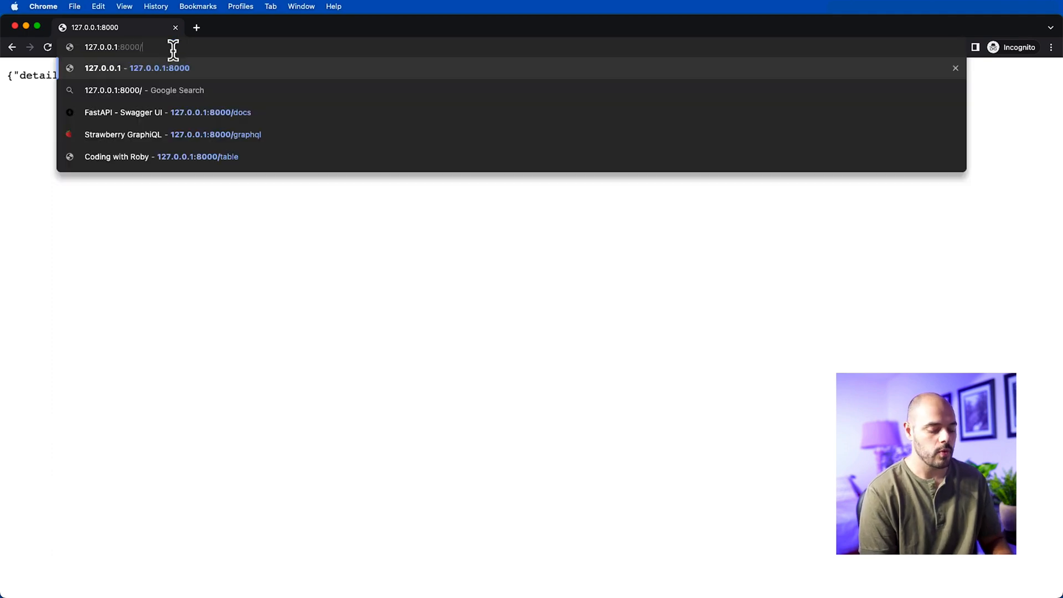
left_click(167, 112)
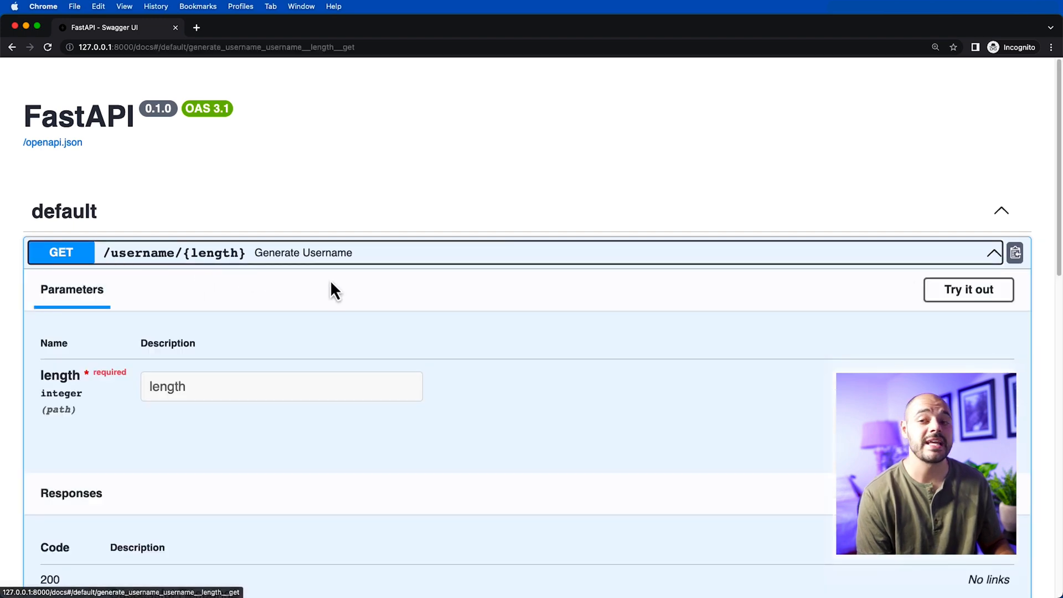
- Execute GET /username/8 and view the 200 response with a random eight-character username
scroll("down", 3)
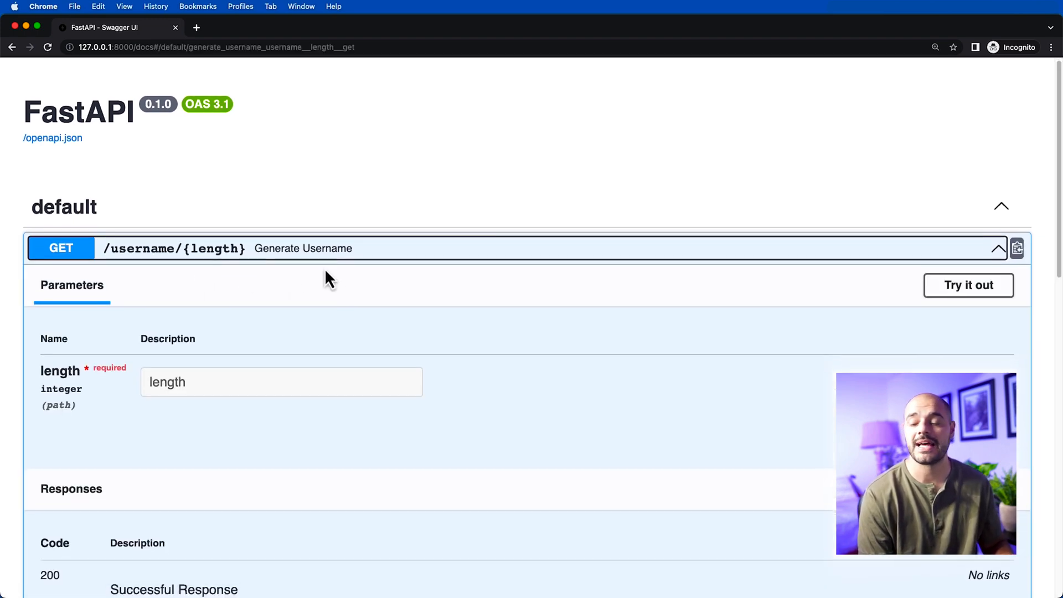
left_click(967, 284)
type("8")
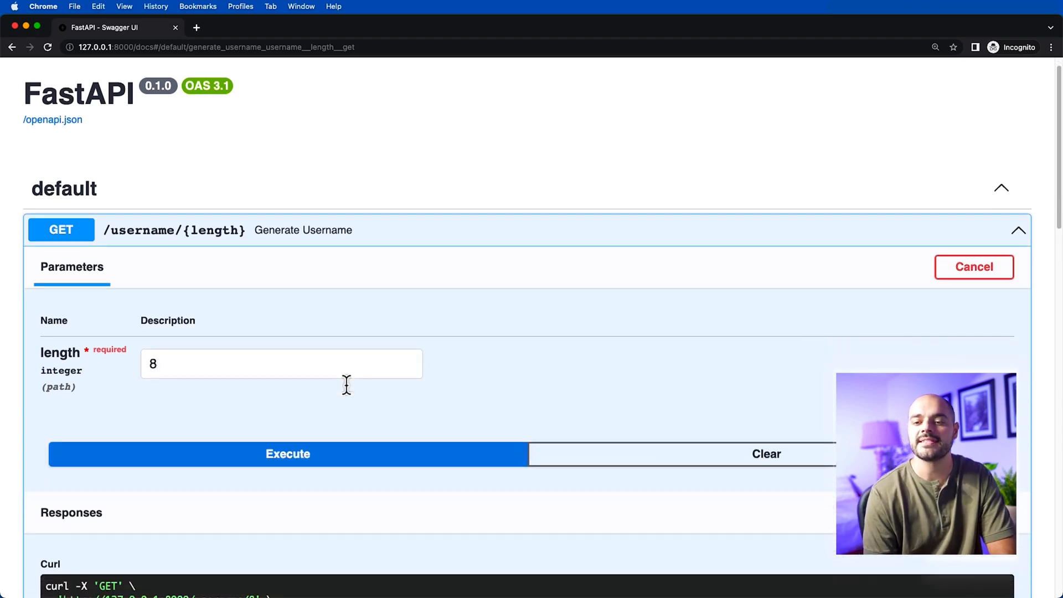
left_click(288, 454)
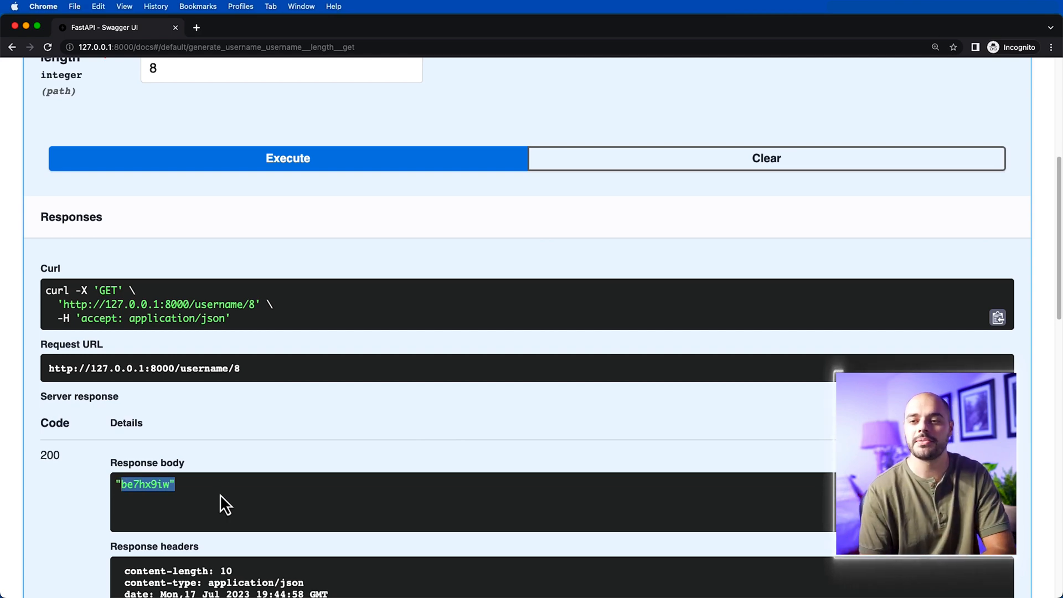
scroll("down", 3)
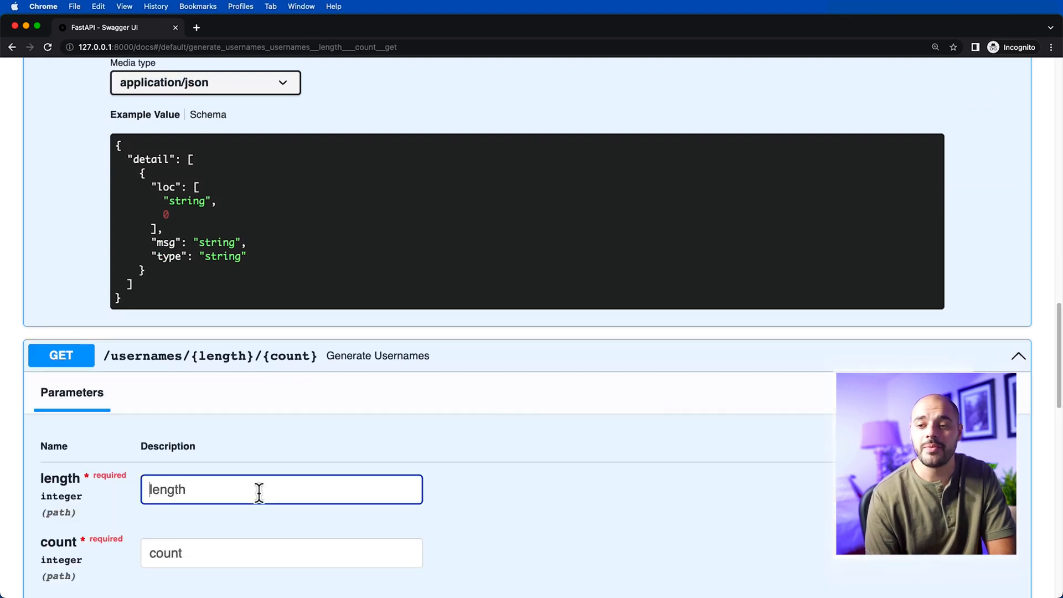
- Fill length 10 and count 10 into the GET /usernames/{length}/{count} parameters
type("10")
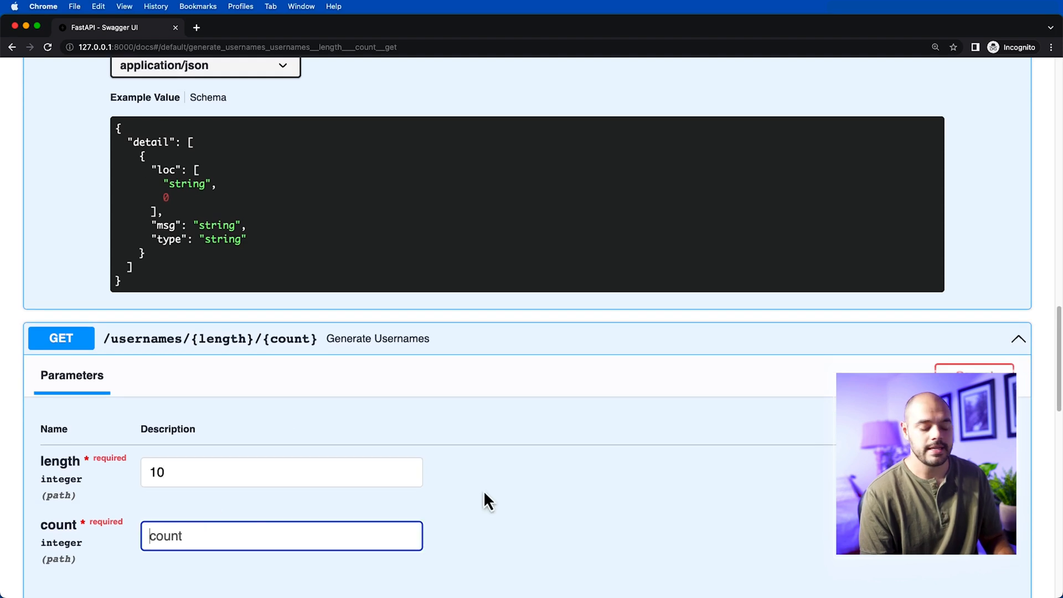
type("10")
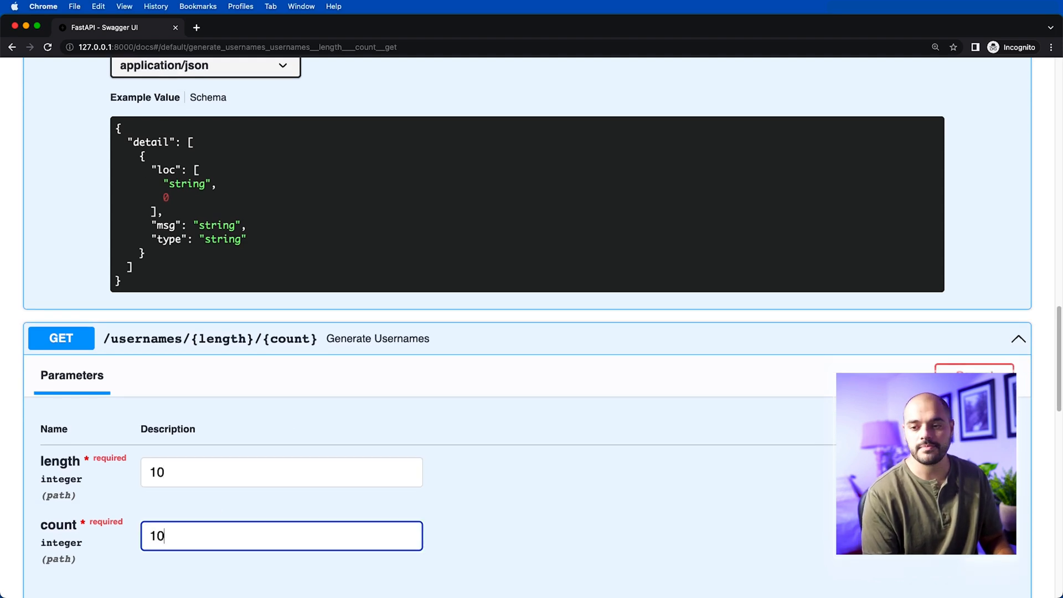